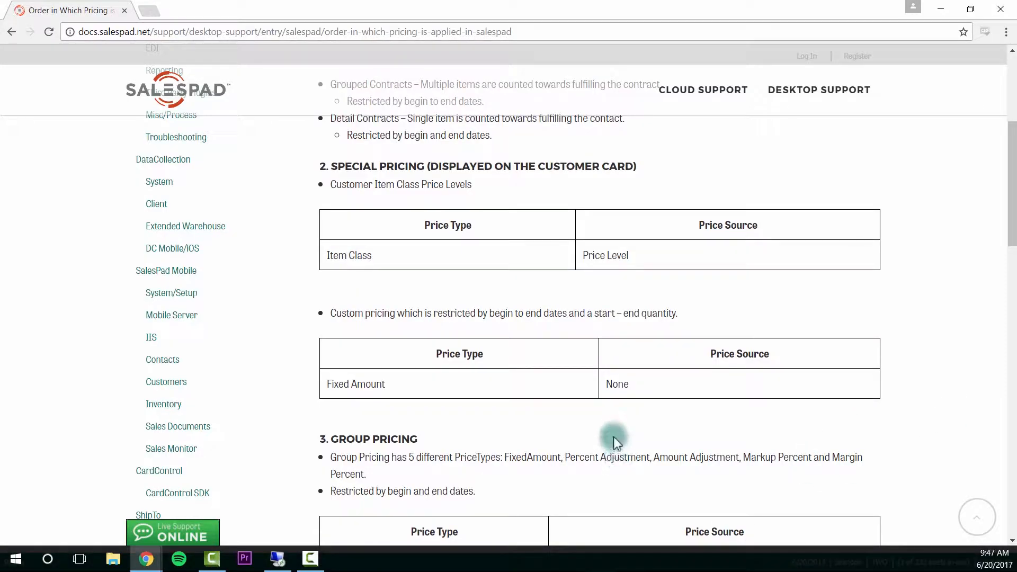
Switch from the pricing article to SalesPad and bring up its main application menu.
scroll("up", 3)
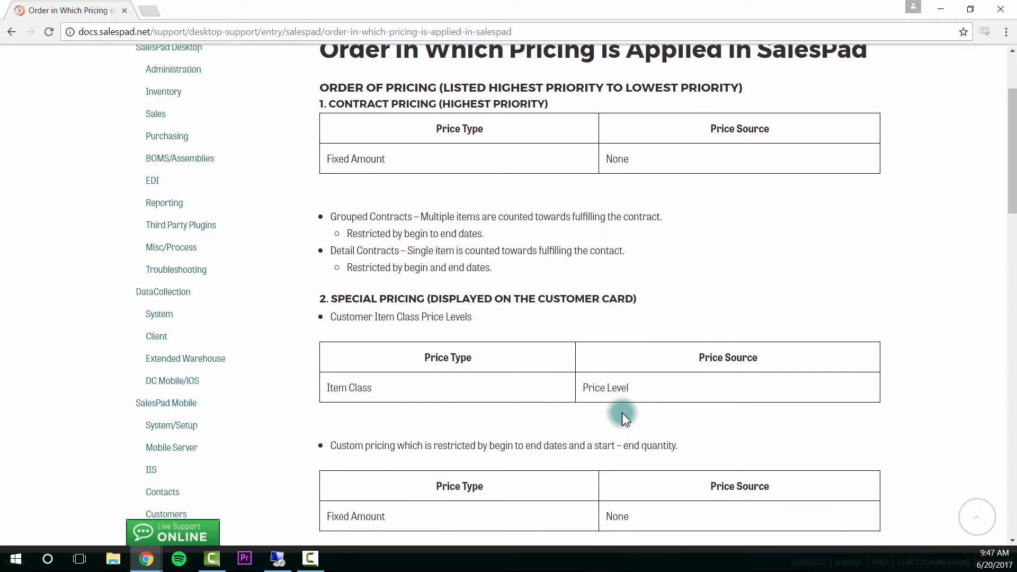
scroll("down", 3)
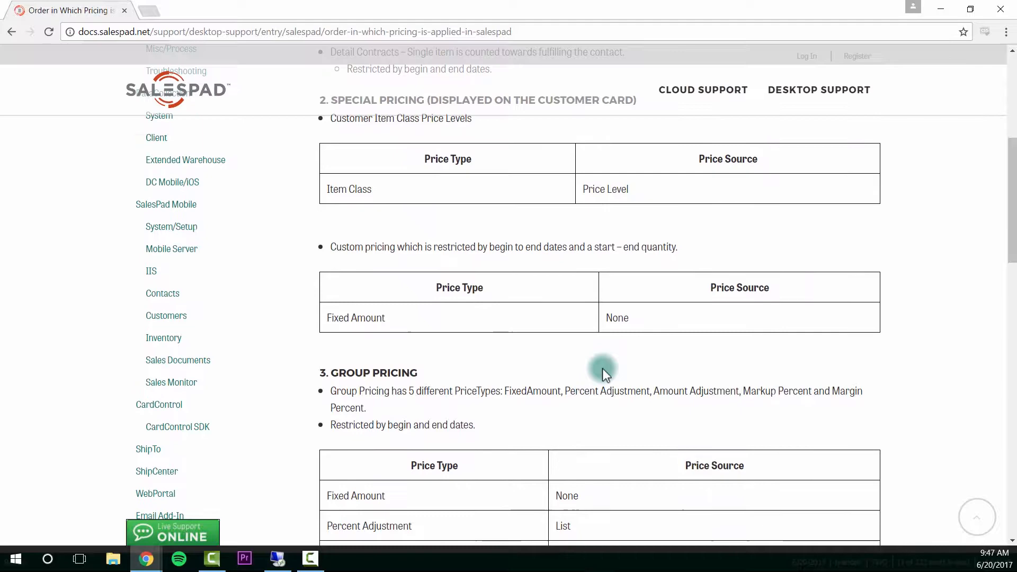
mouse_move(275, 560)
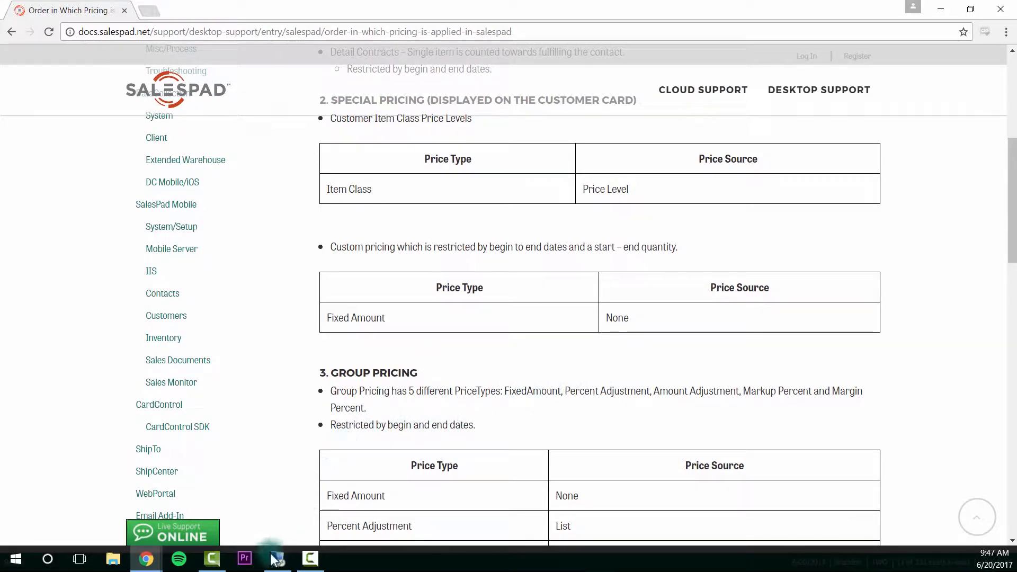
left_click(309, 558)
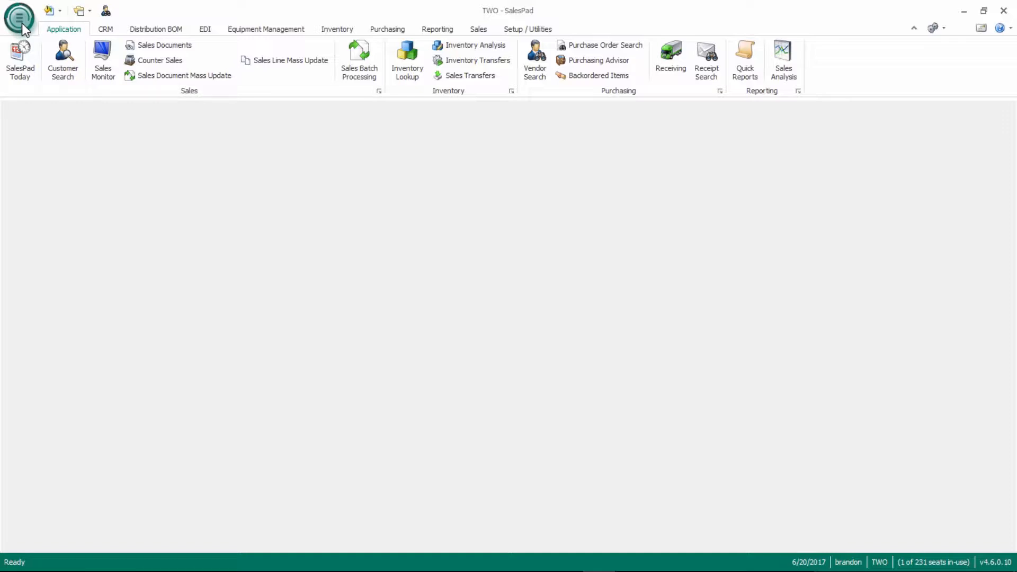
left_click(18, 18)
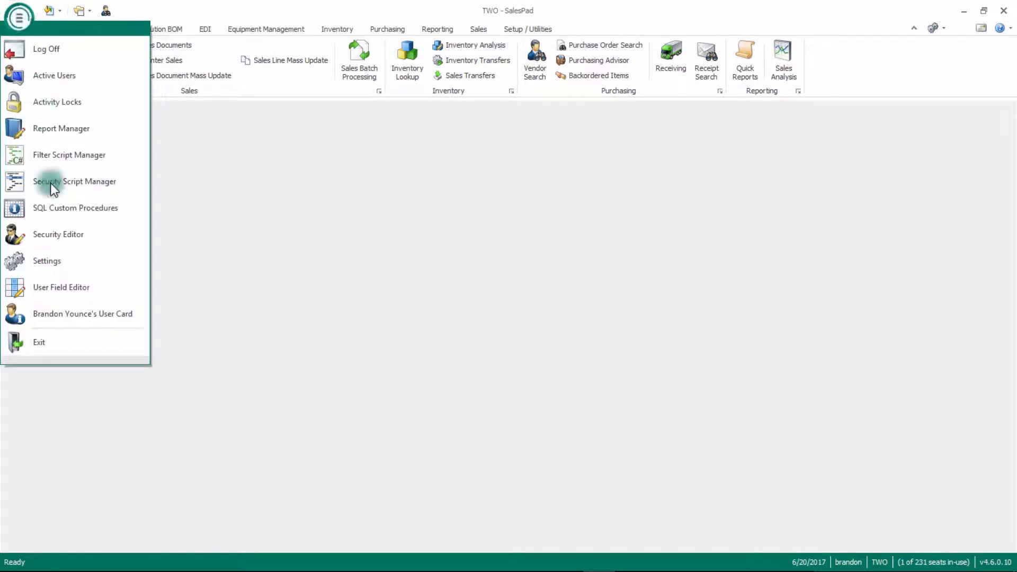
Filter Security Editor to 'spe' and review Customer, New and Maintenance special pricing permissions.
left_click(58, 234)
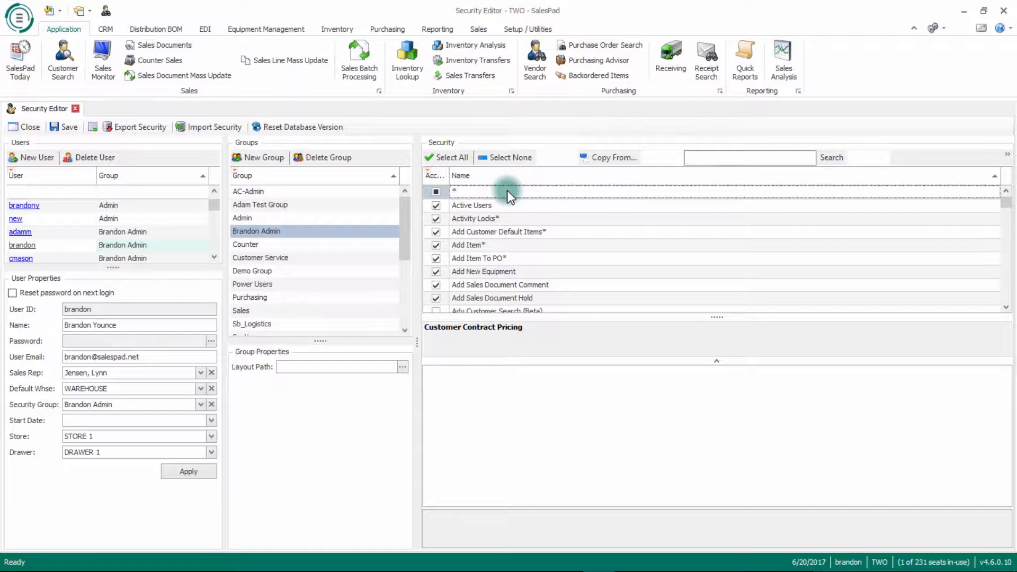
type("special pri")
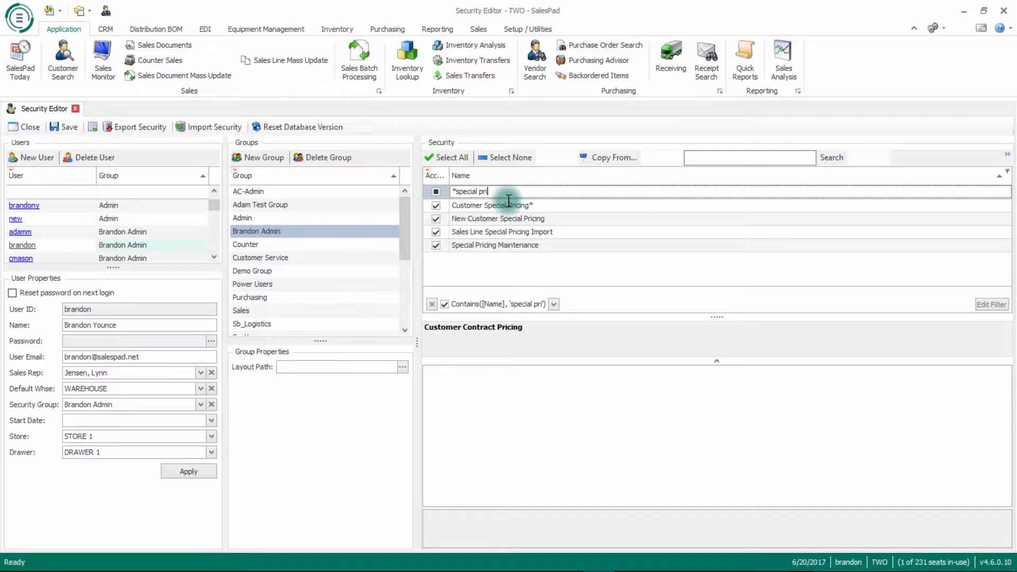
left_click(491, 204)
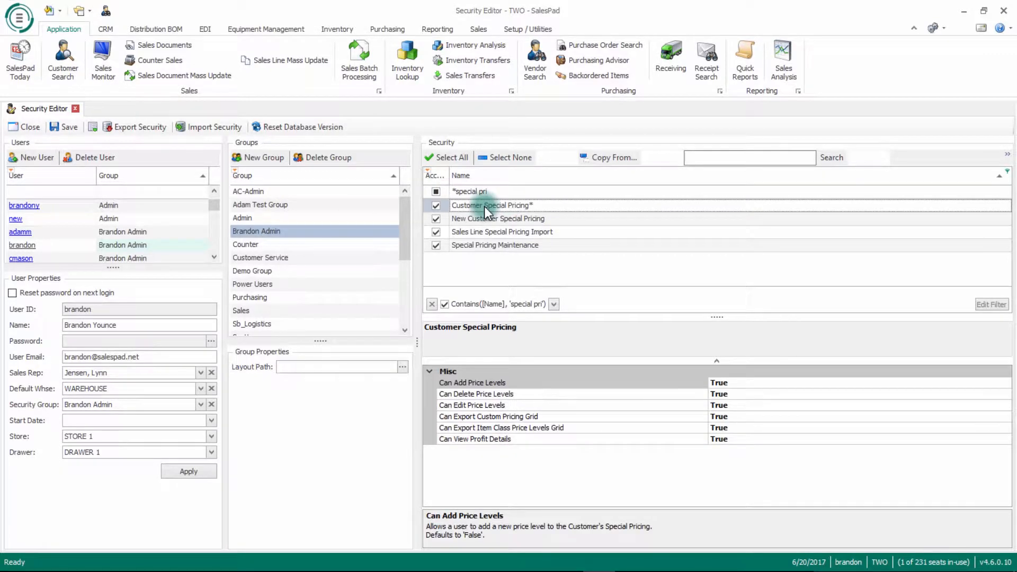
mouse_move(480, 428)
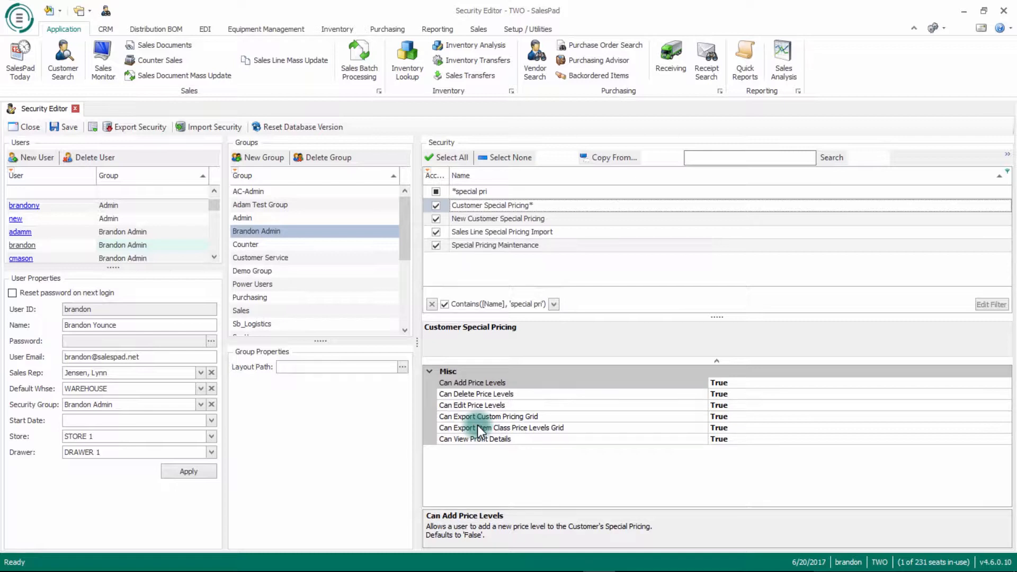
mouse_move(491, 405)
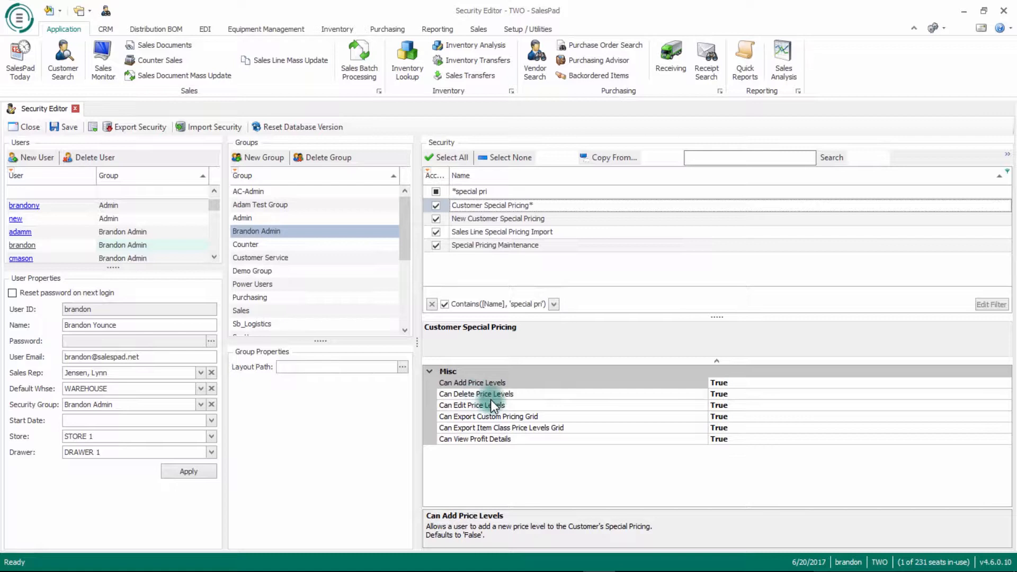
mouse_move(485, 258)
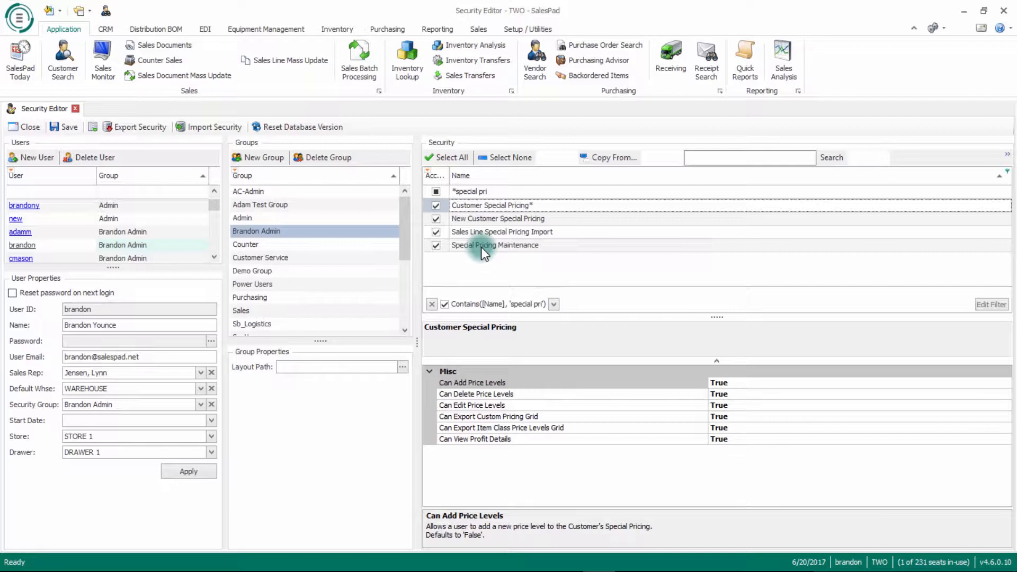
left_click(494, 245)
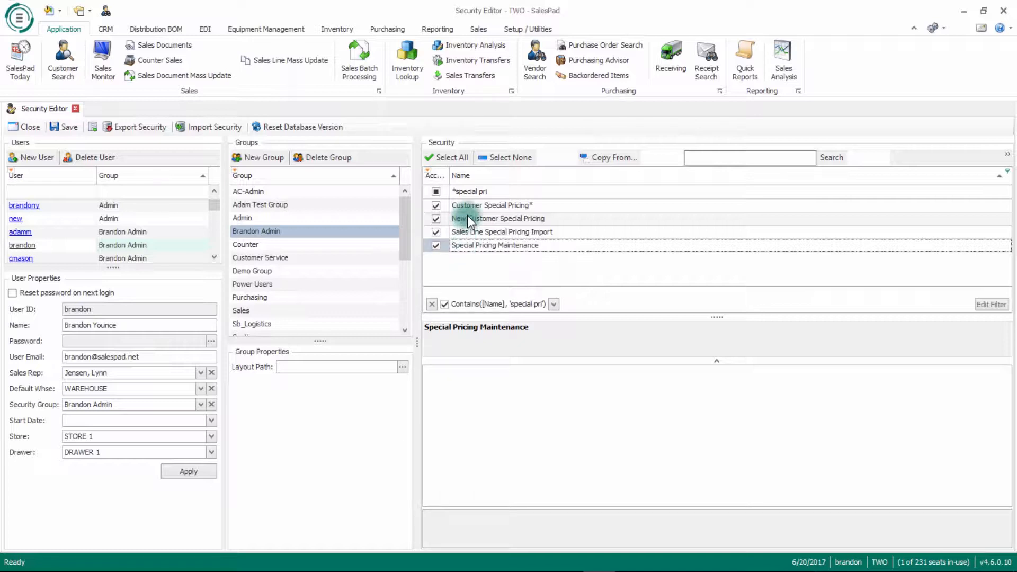
left_click(497, 219)
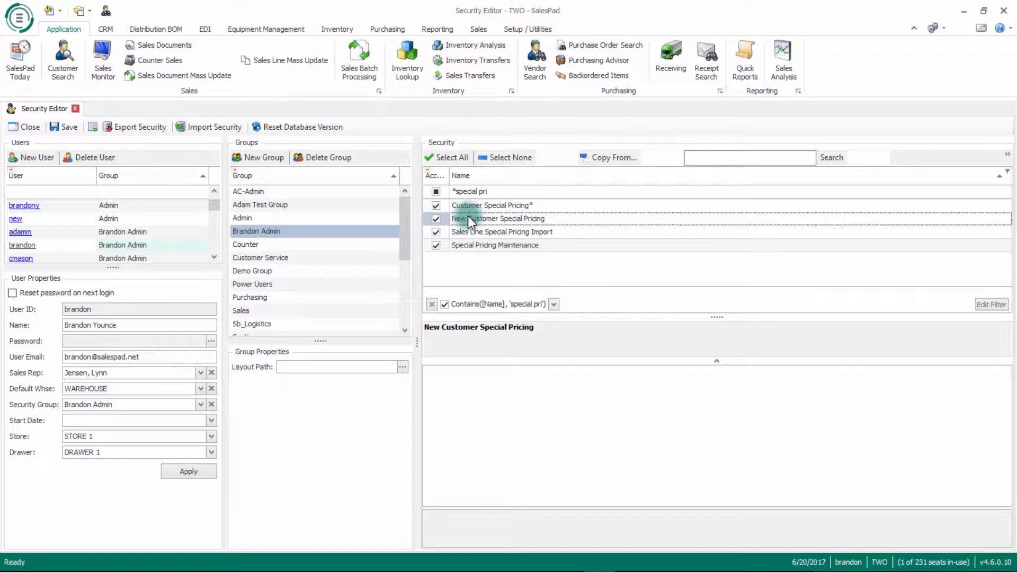
left_click(436, 218)
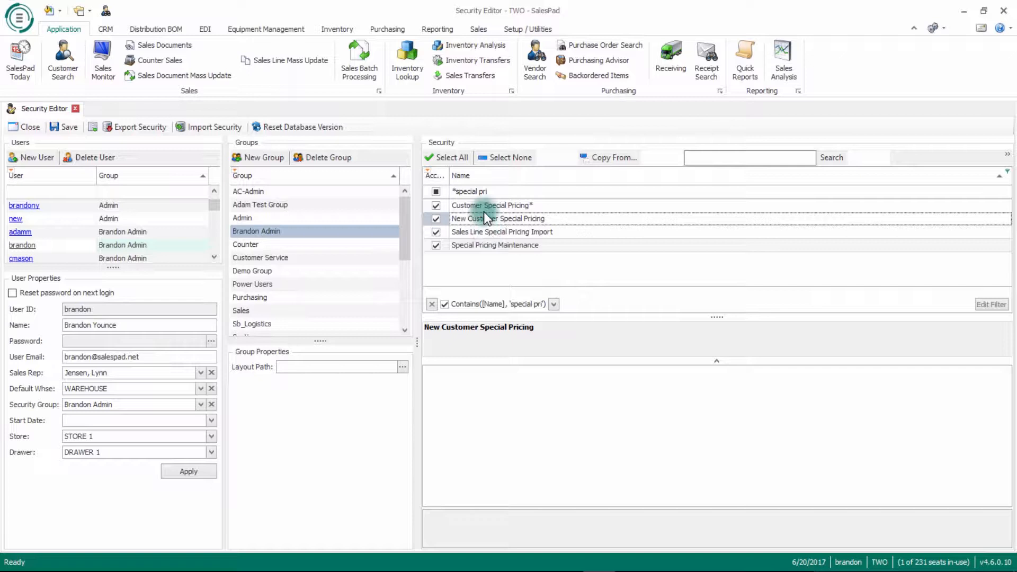
left_click(492, 205)
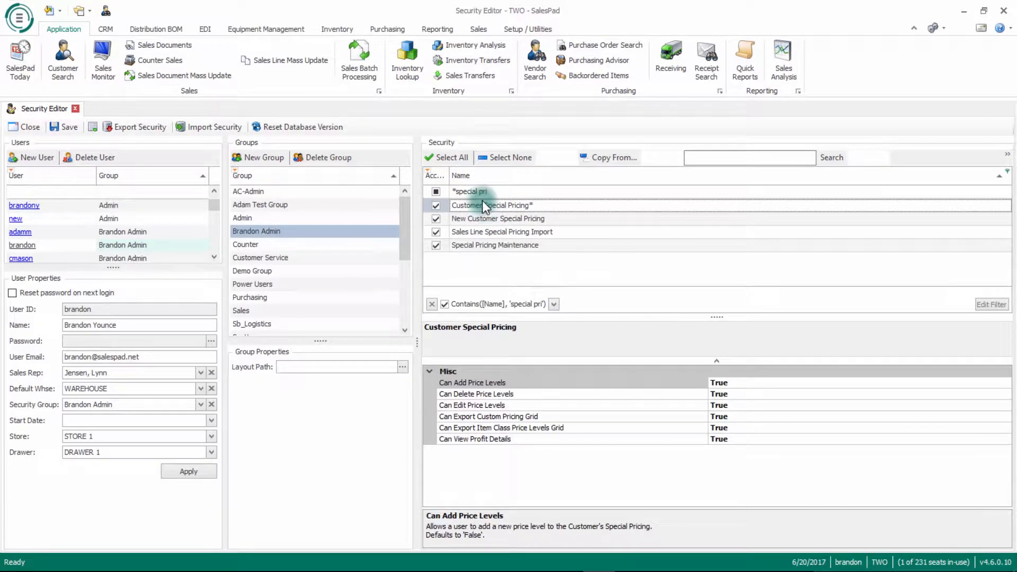
mouse_move(63, 58)
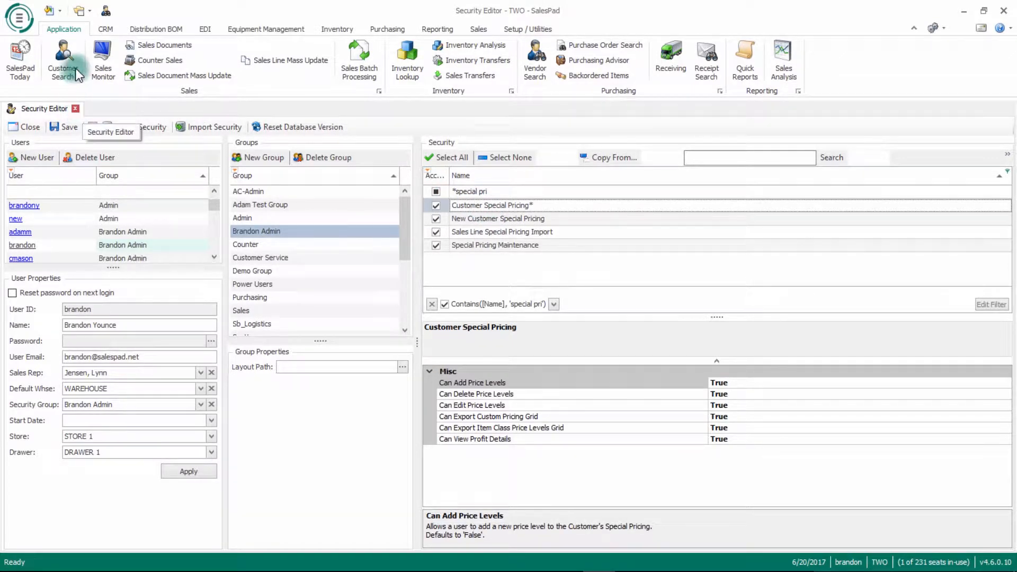
Search customers for 'walkin' and open the WALKIN001 Walk In Customer card.
left_click(62, 58)
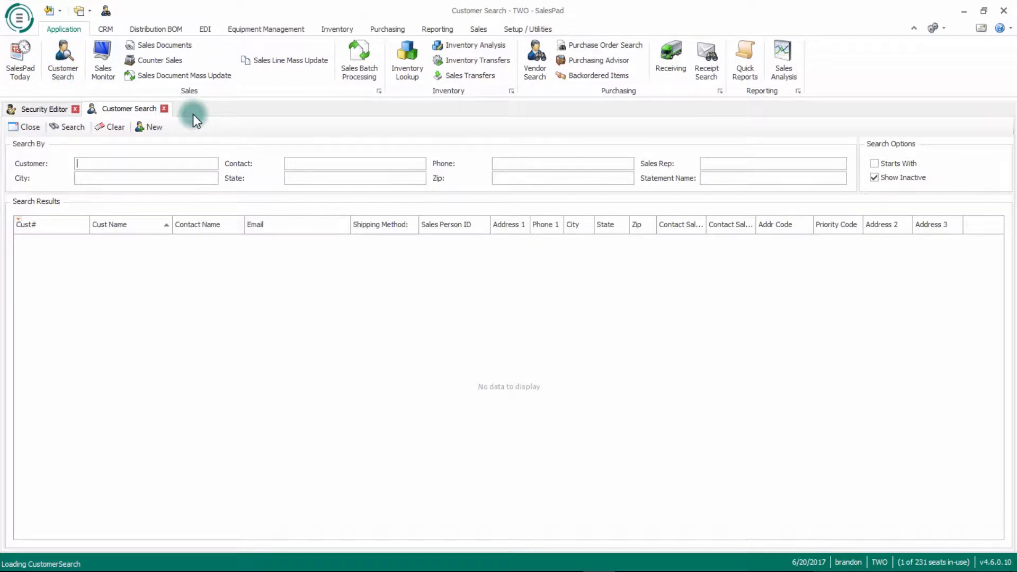
type("walkin")
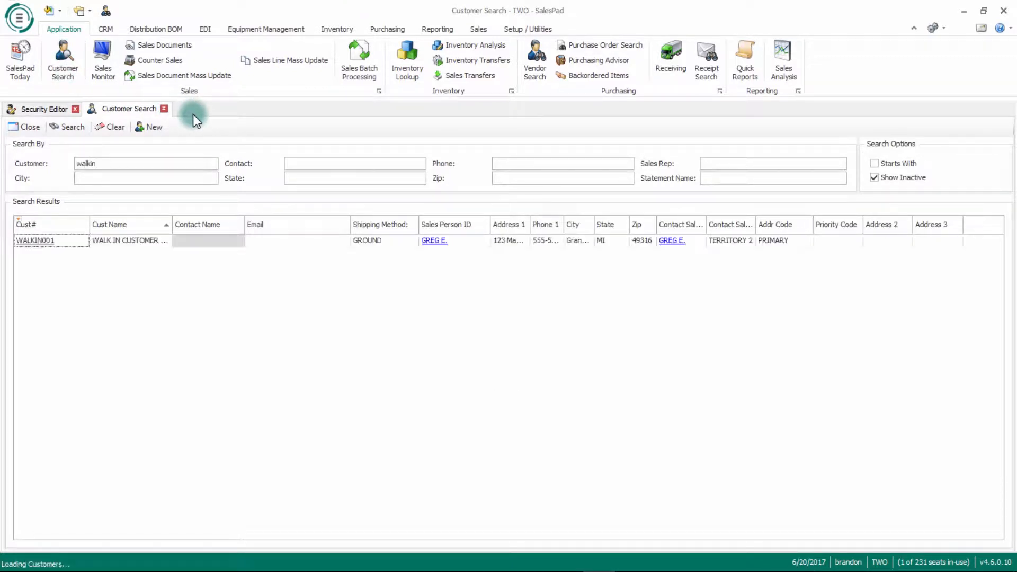
left_click(35, 240)
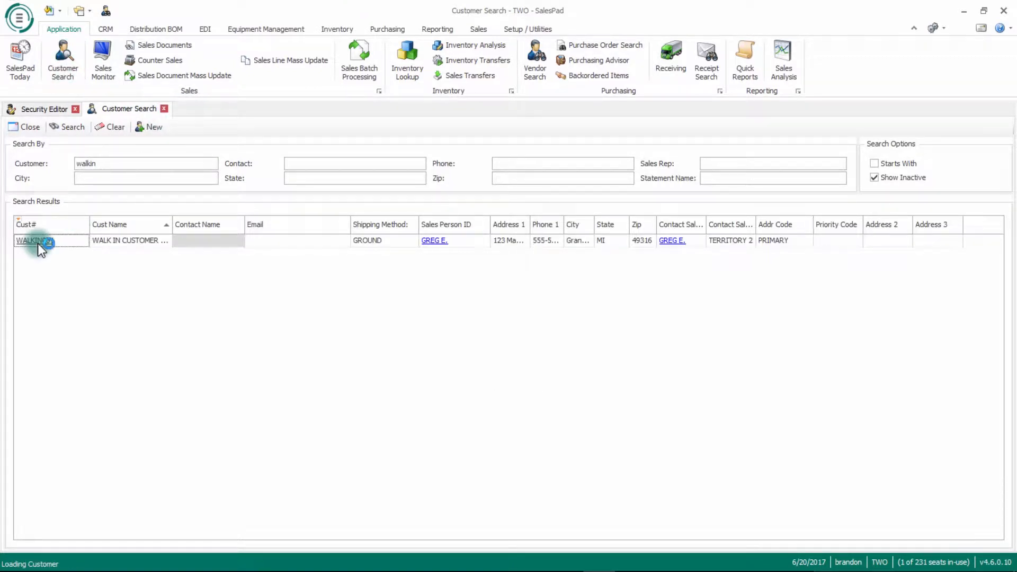
double_click(31, 240)
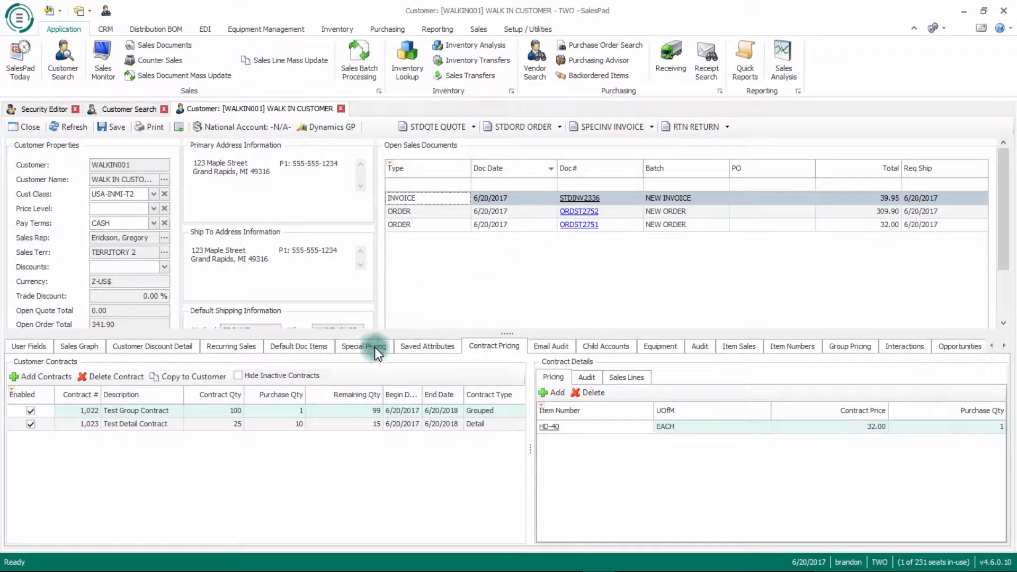
mouse_move(362, 345)
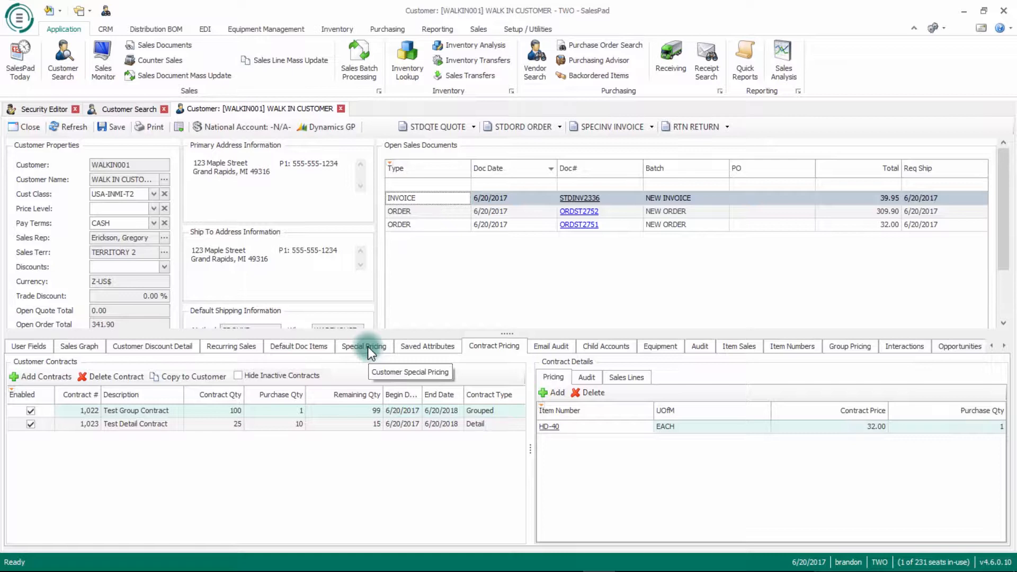
Add a Special Pricing class-level row assigning item class CABINETS the SPECIAL price level.
left_click(363, 346)
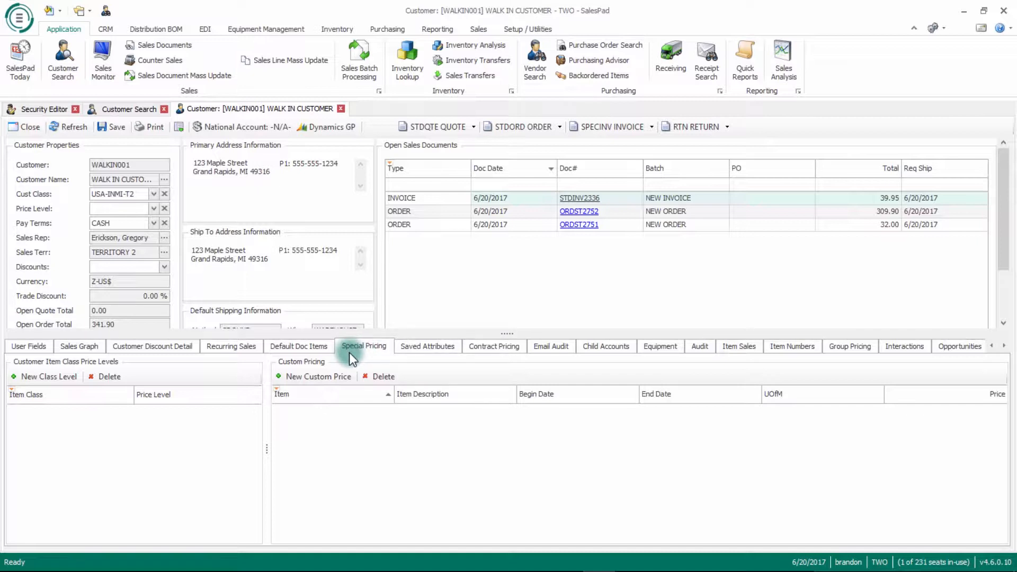
mouse_move(324, 352)
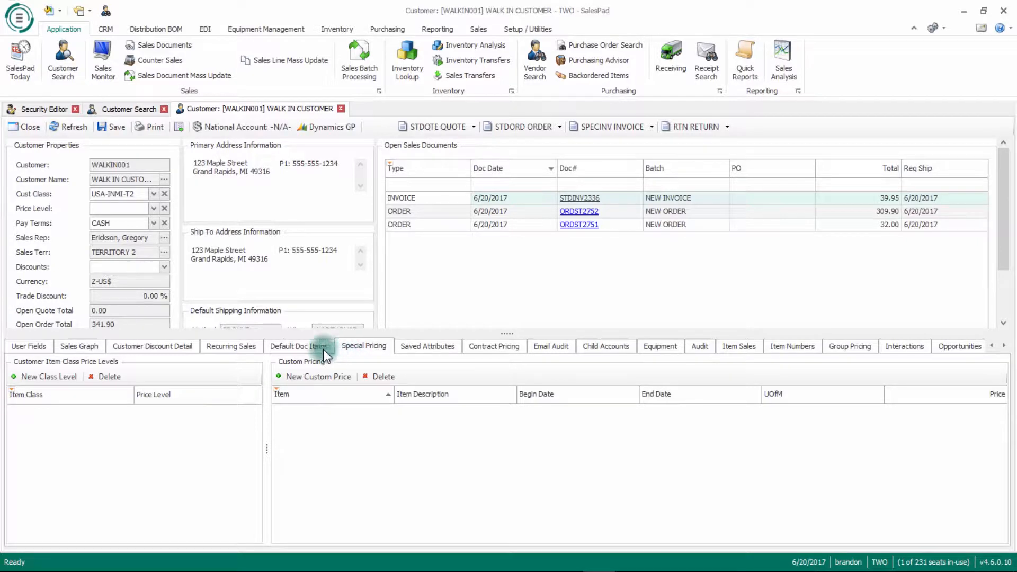
mouse_move(43, 376)
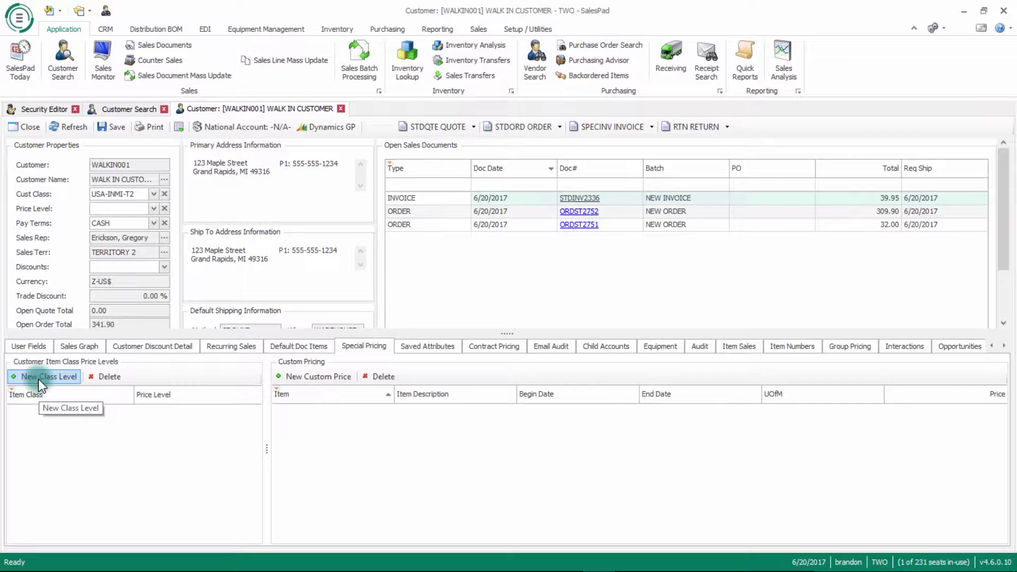
left_click(48, 376)
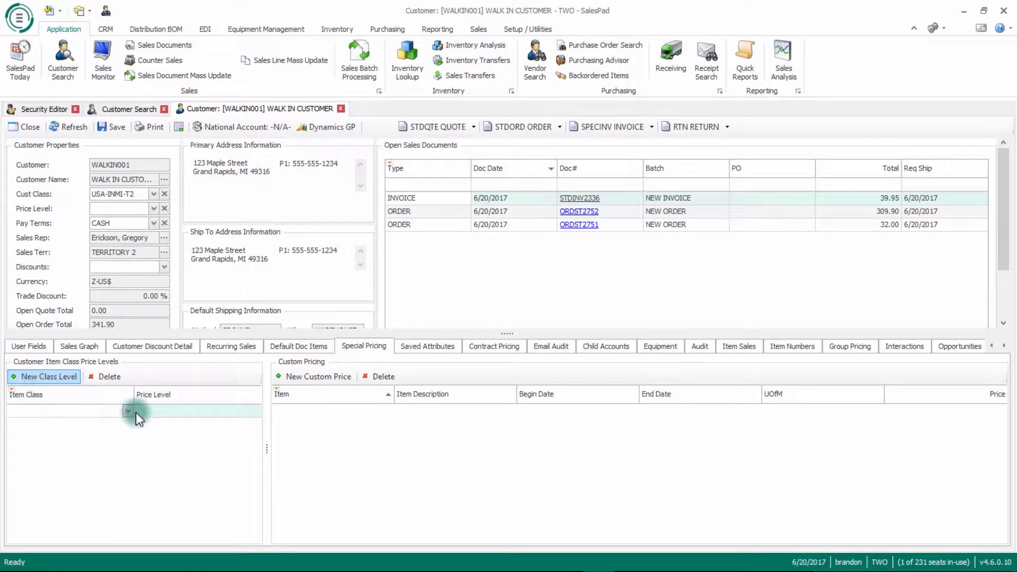
left_click(128, 412)
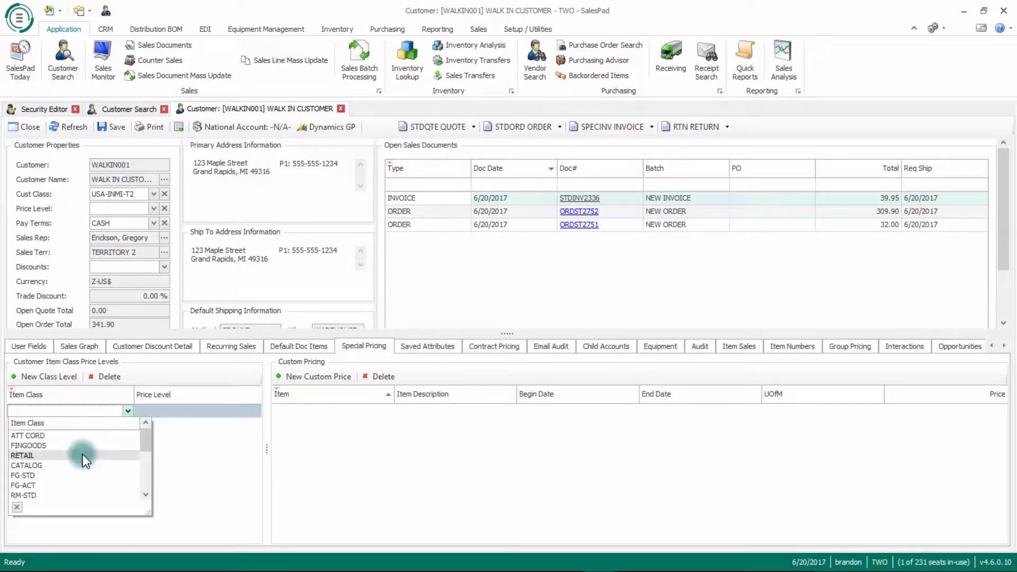
scroll("down", 3)
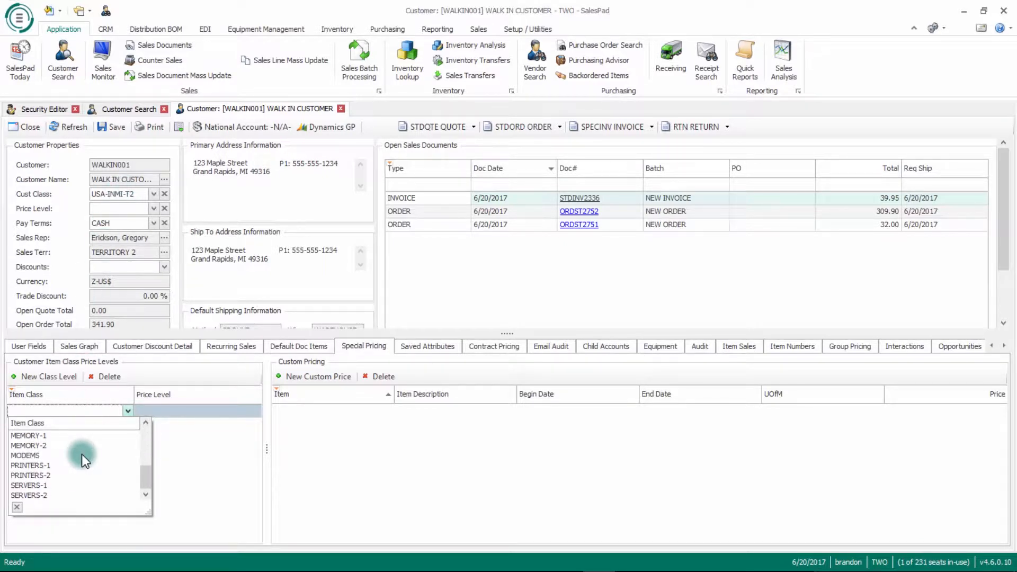
scroll("up", 3)
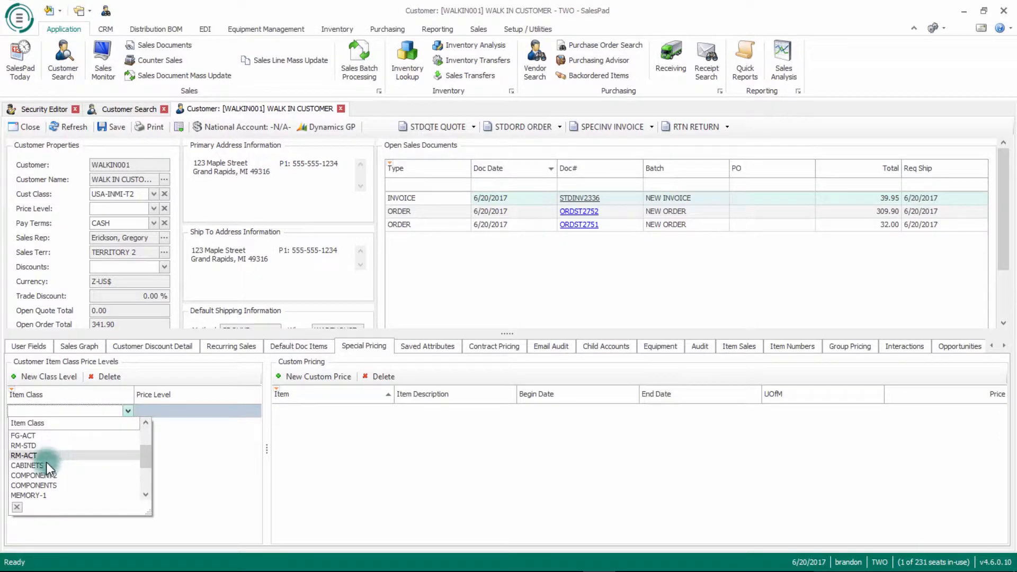
left_click(27, 465)
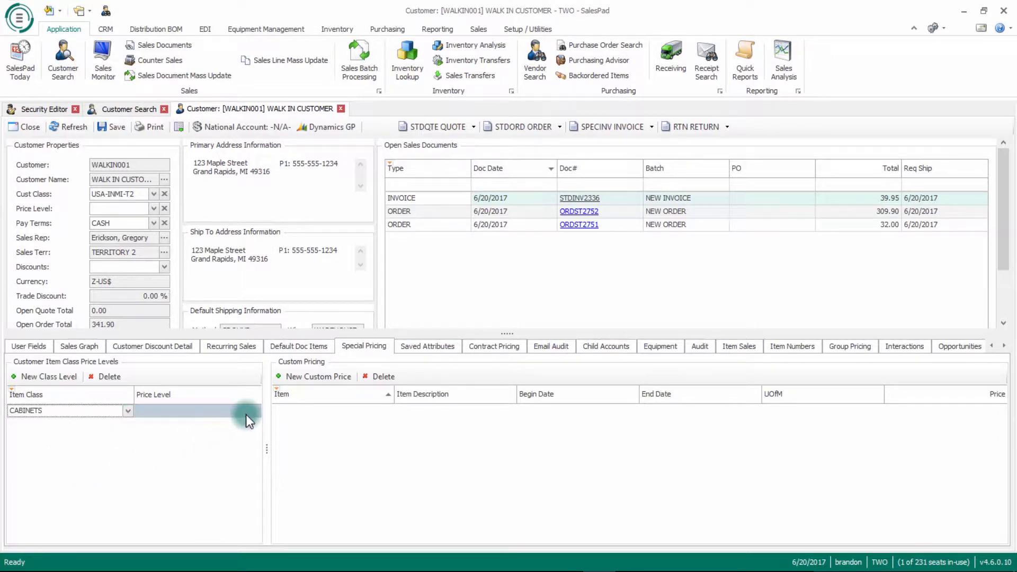
left_click(255, 410)
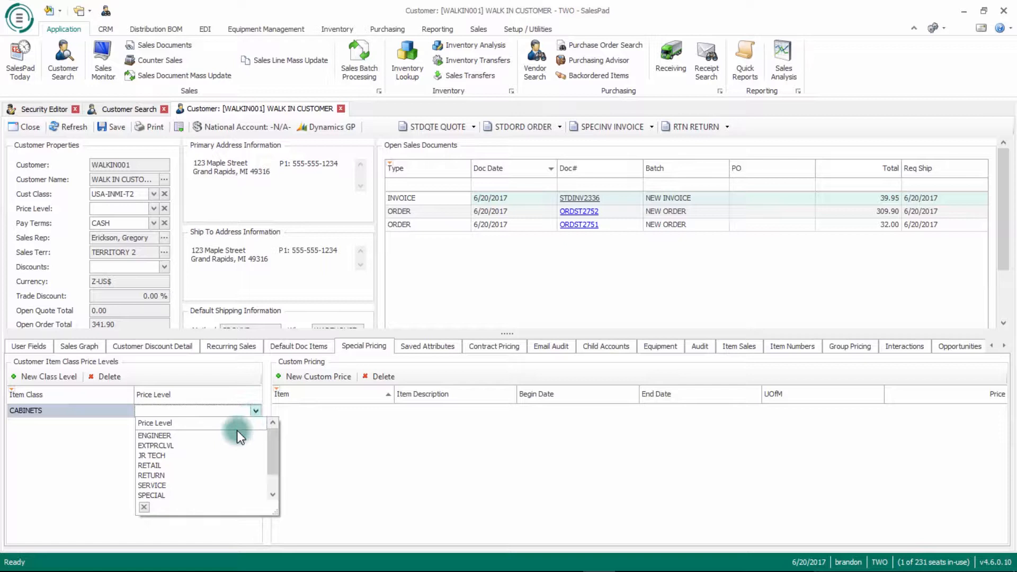
scroll("down", 3)
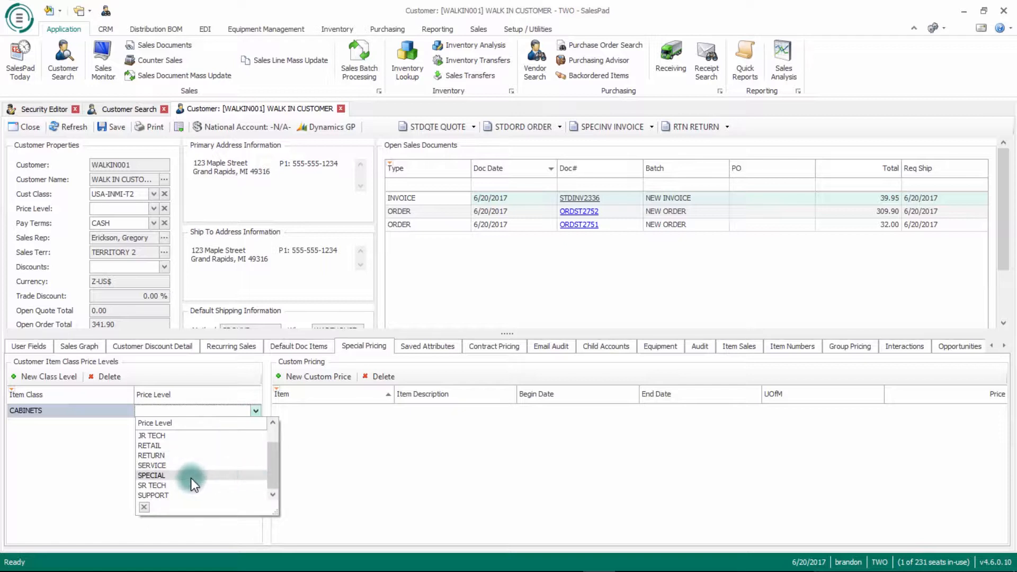
left_click(151, 476)
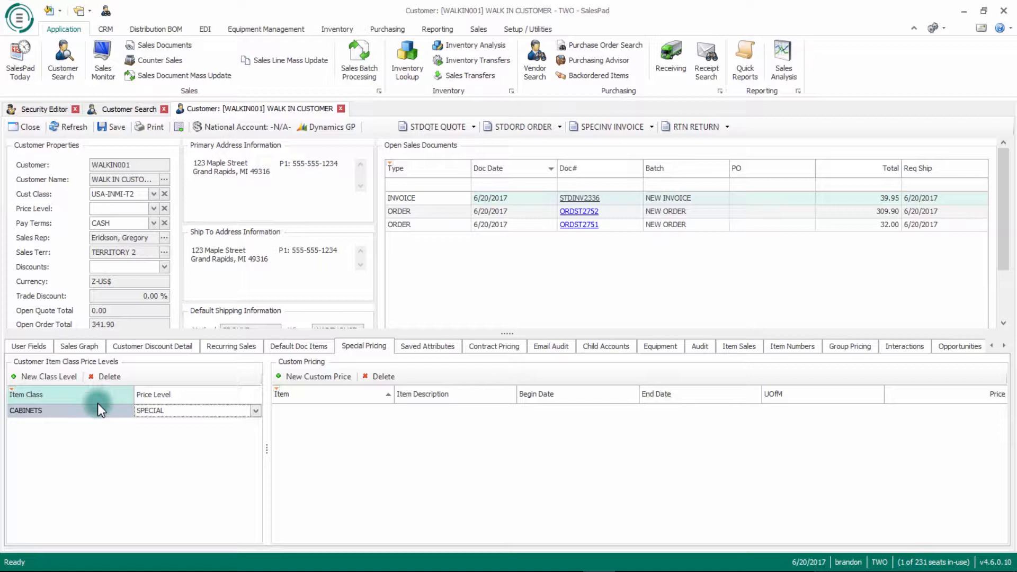
mouse_move(344, 431)
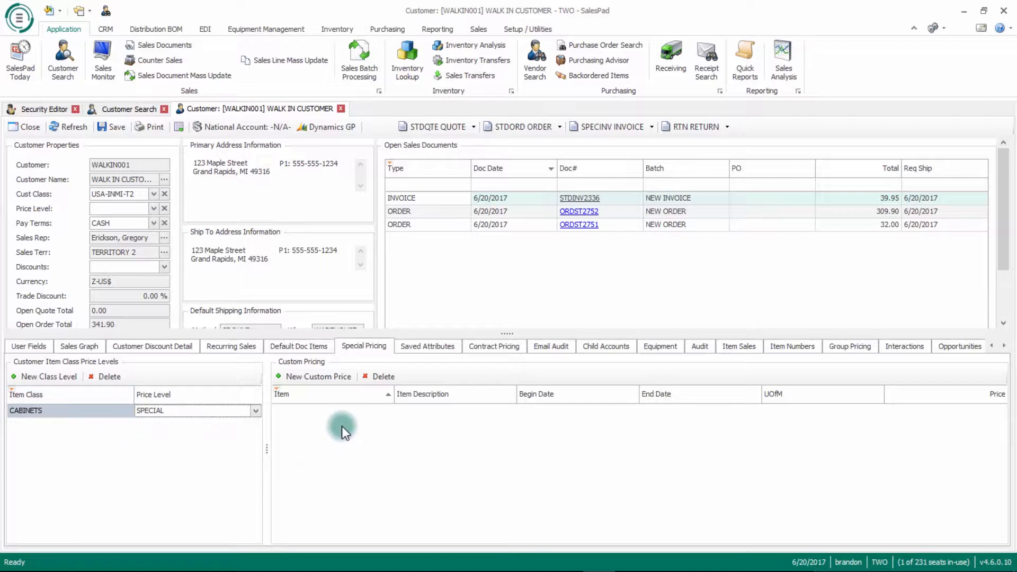
mouse_move(336, 362)
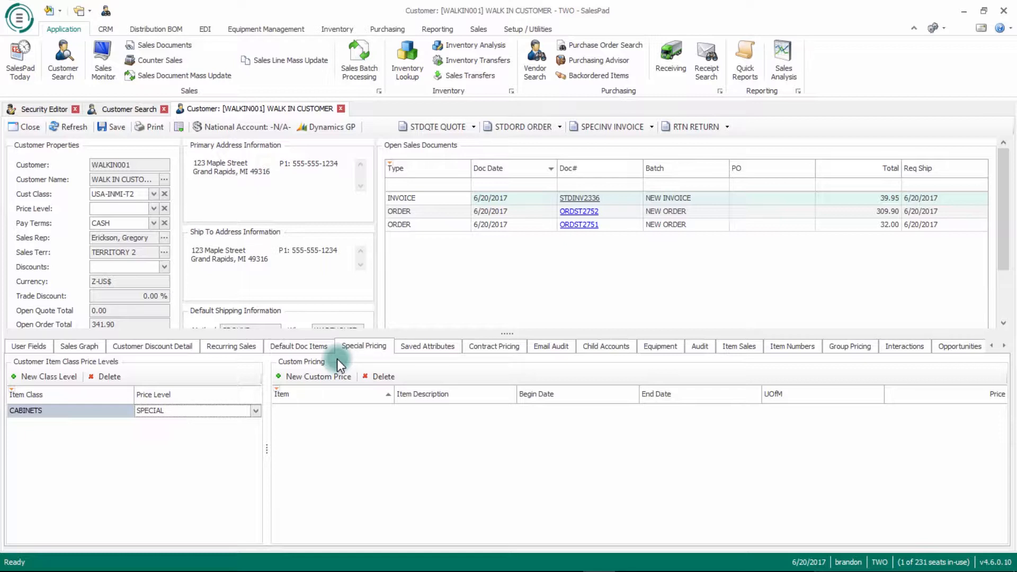
mouse_move(318, 376)
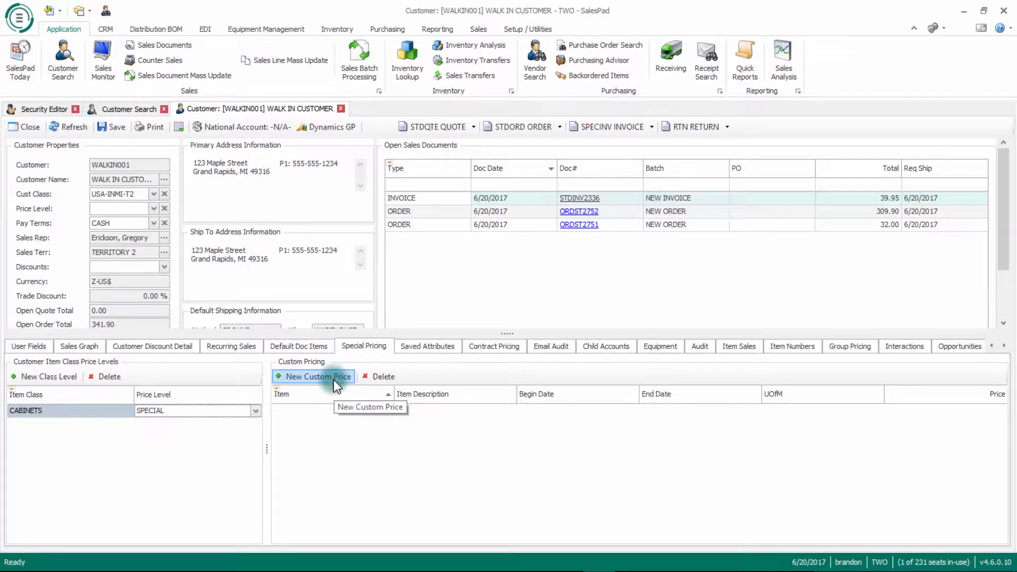
Save a custom price for M1500 at 45.00 per EACH for quantities 10 to 20.
left_click(317, 376)
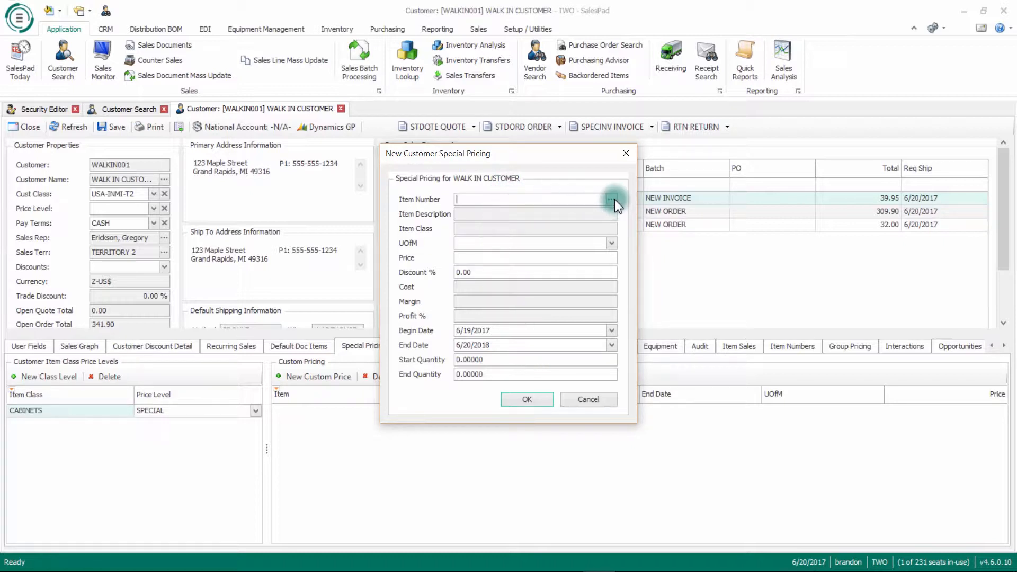
type("M1500")
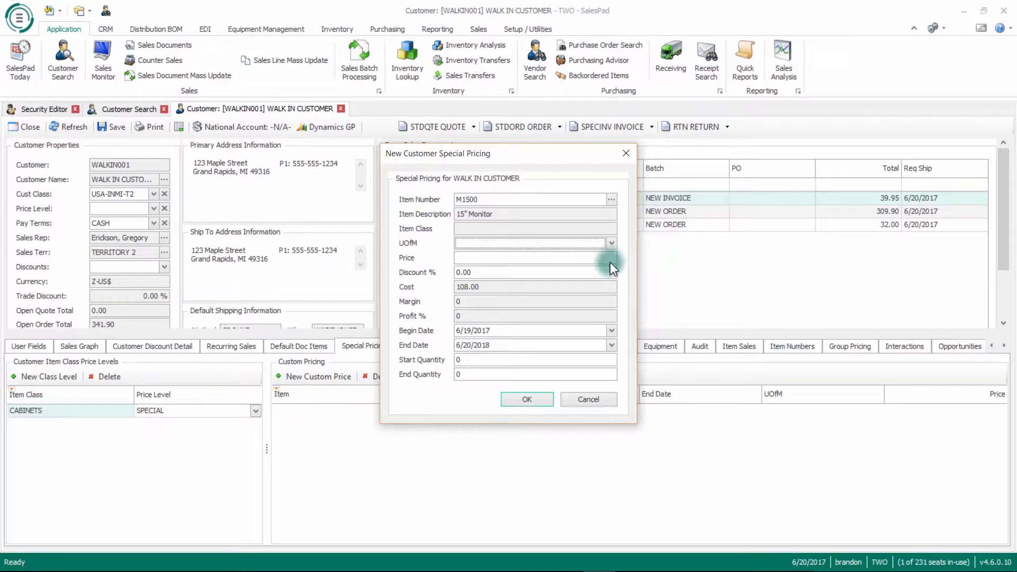
left_click(610, 243)
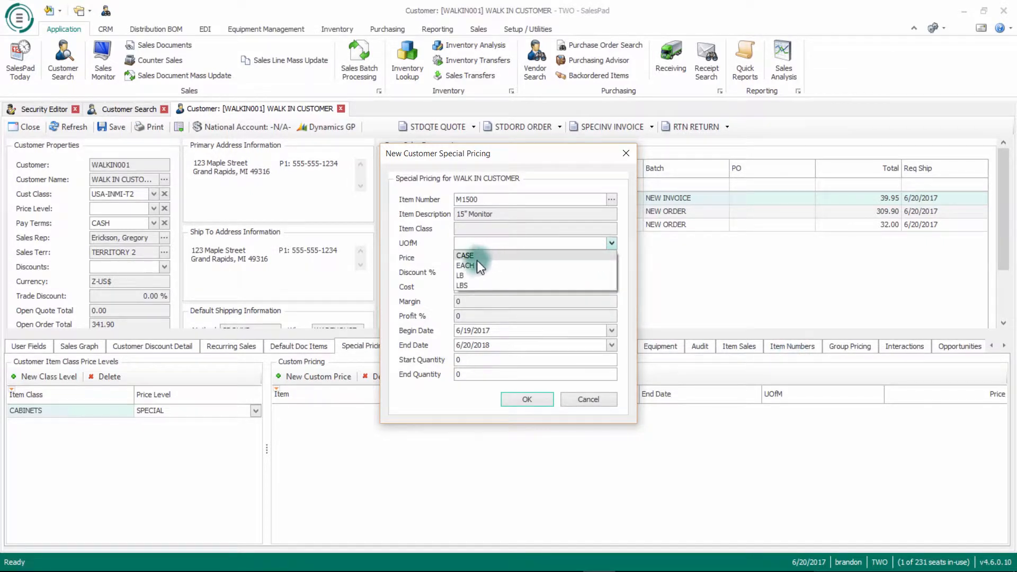
left_click(465, 266)
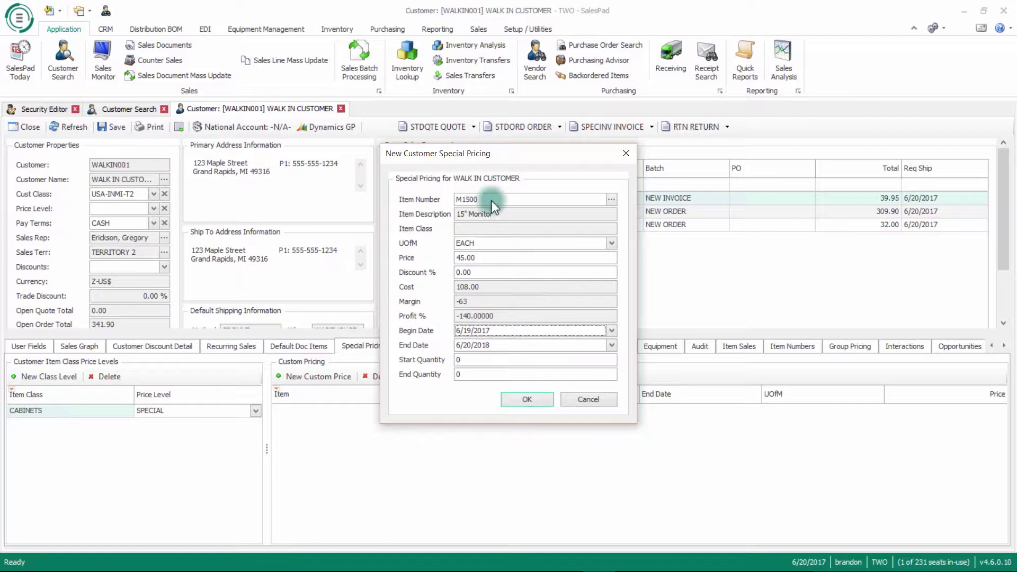
mouse_move(489, 349)
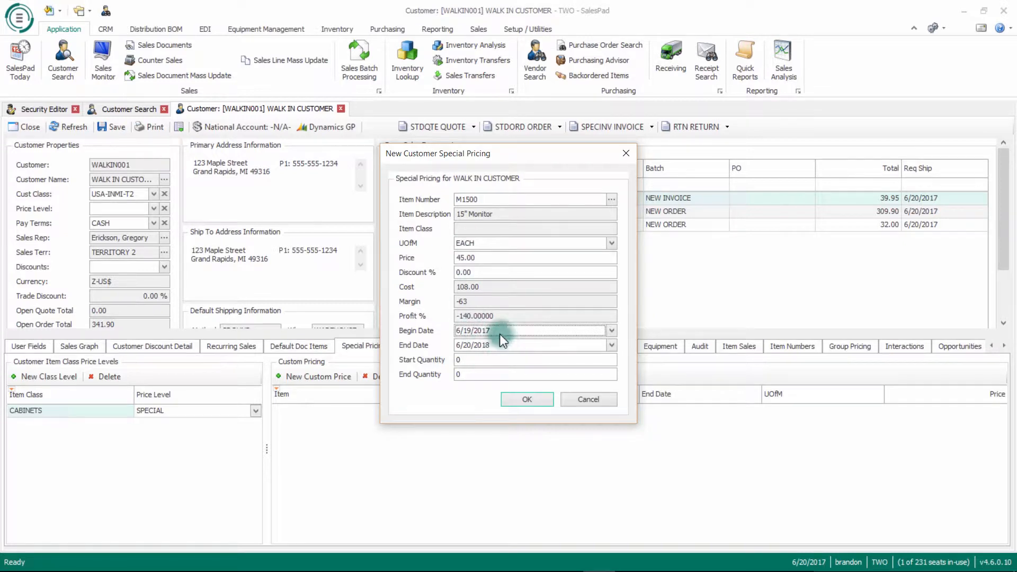
left_click(609, 344)
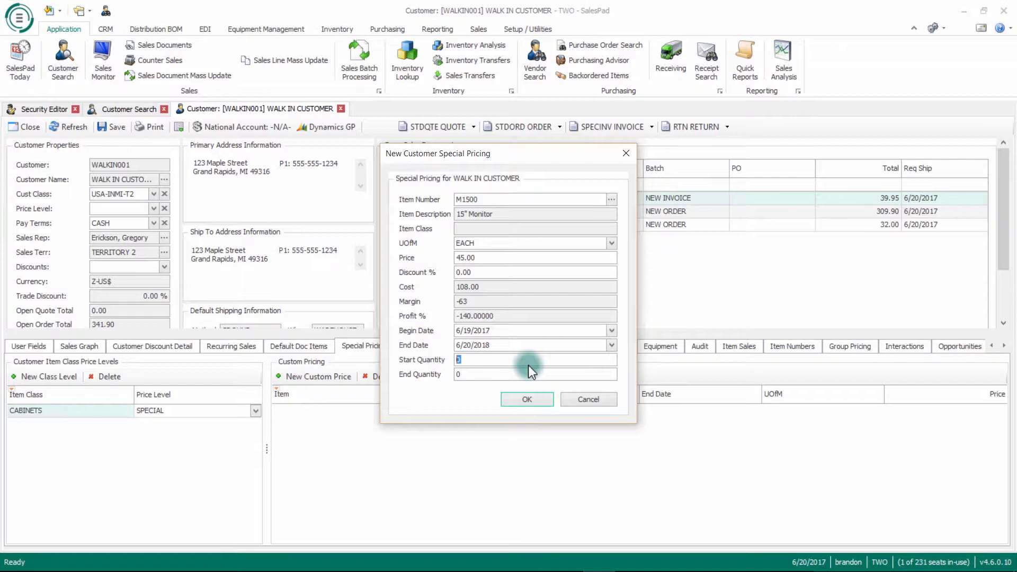
mouse_move(526, 367)
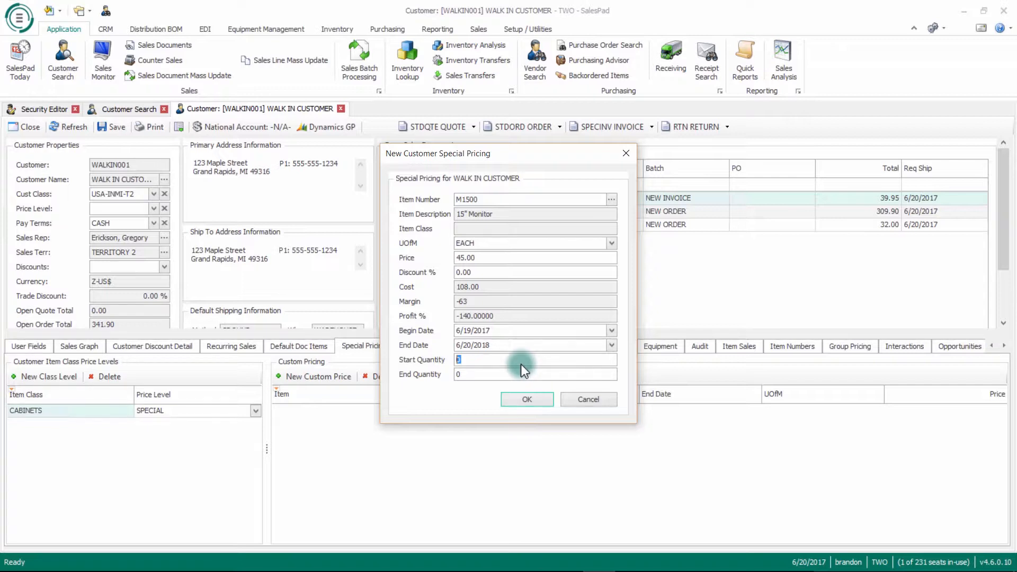
type("10")
left_click(535, 374)
type("20")
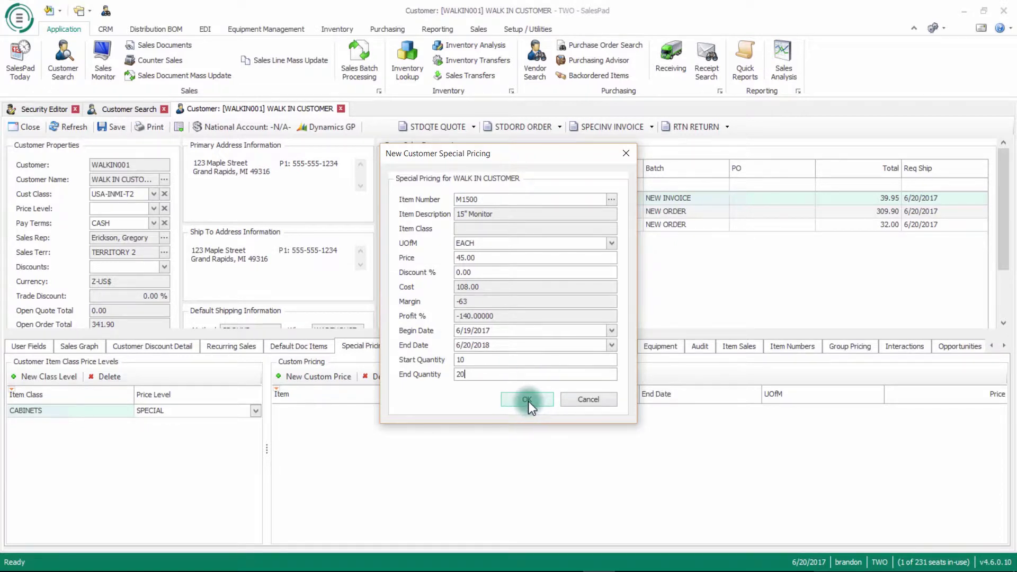
left_click(526, 399)
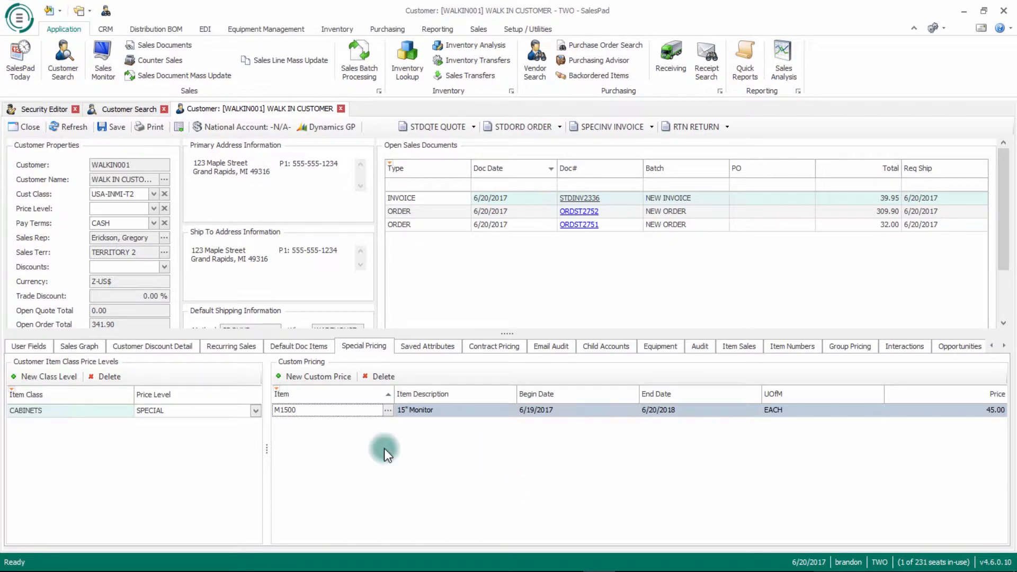
mouse_move(743, 453)
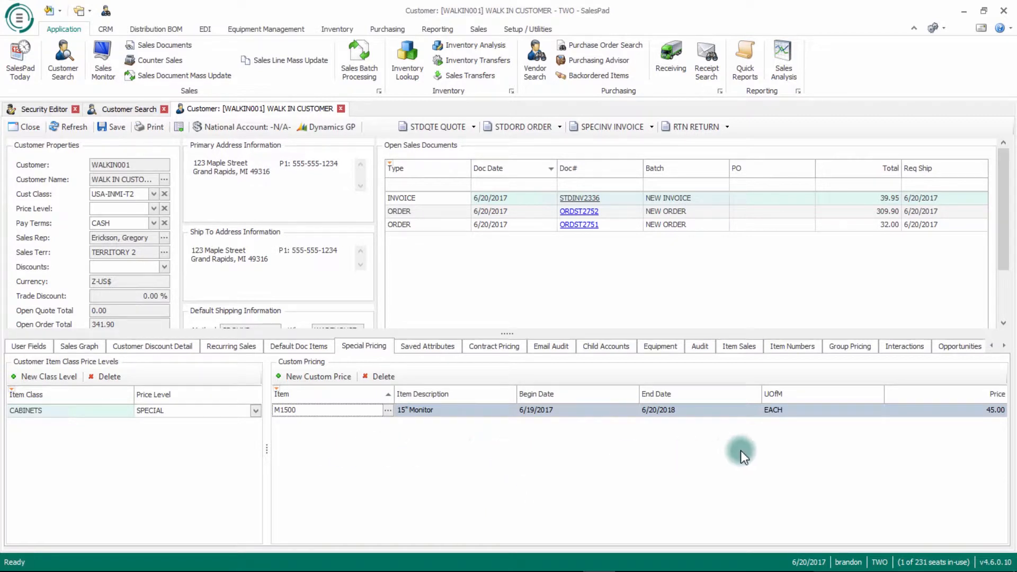
mouse_move(851, 451)
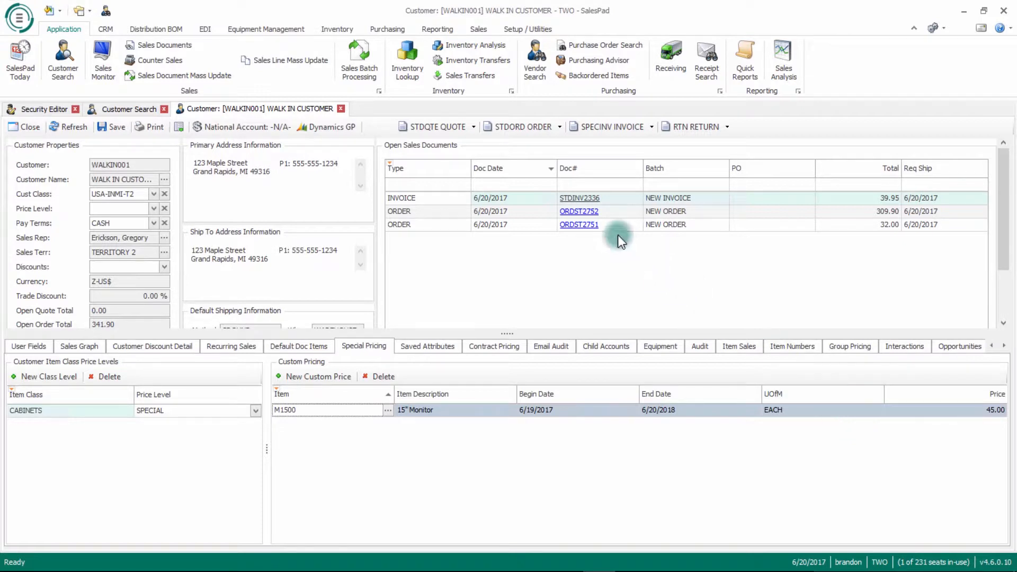
Create a new STDORD sales order for WALKIN001 from the customer toolbar.
left_click(515, 127)
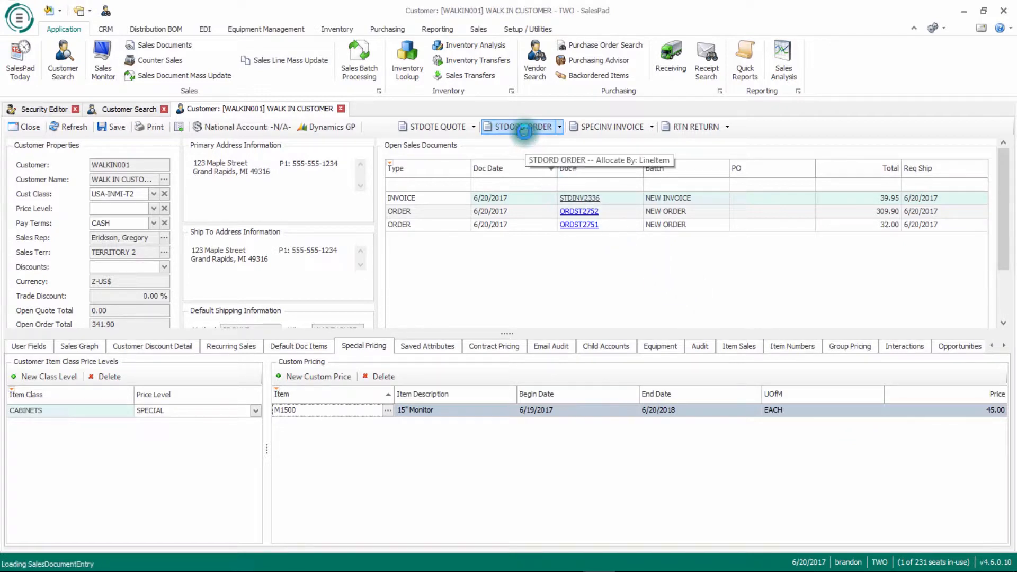
left_click(515, 127)
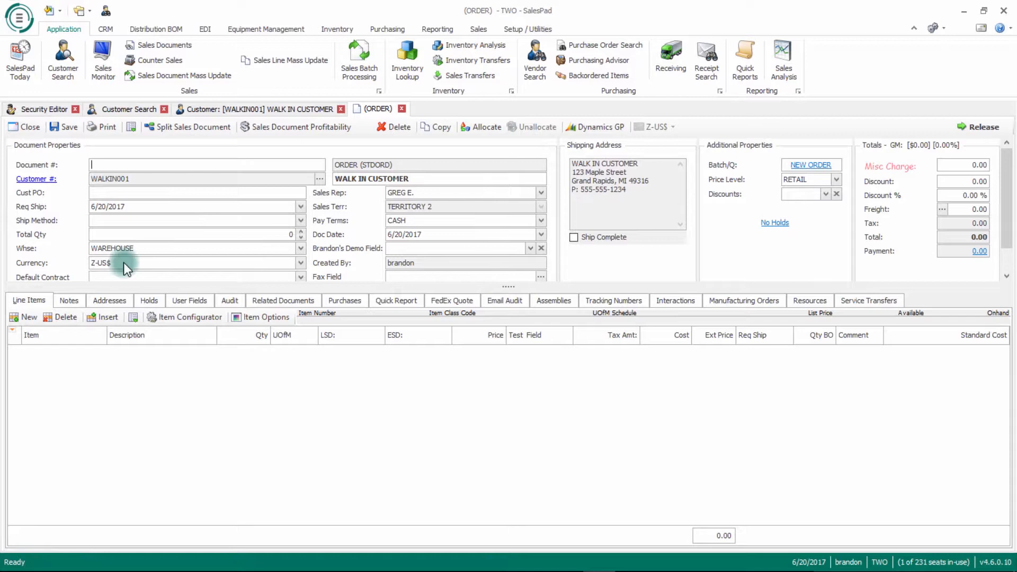
left_click(27, 317)
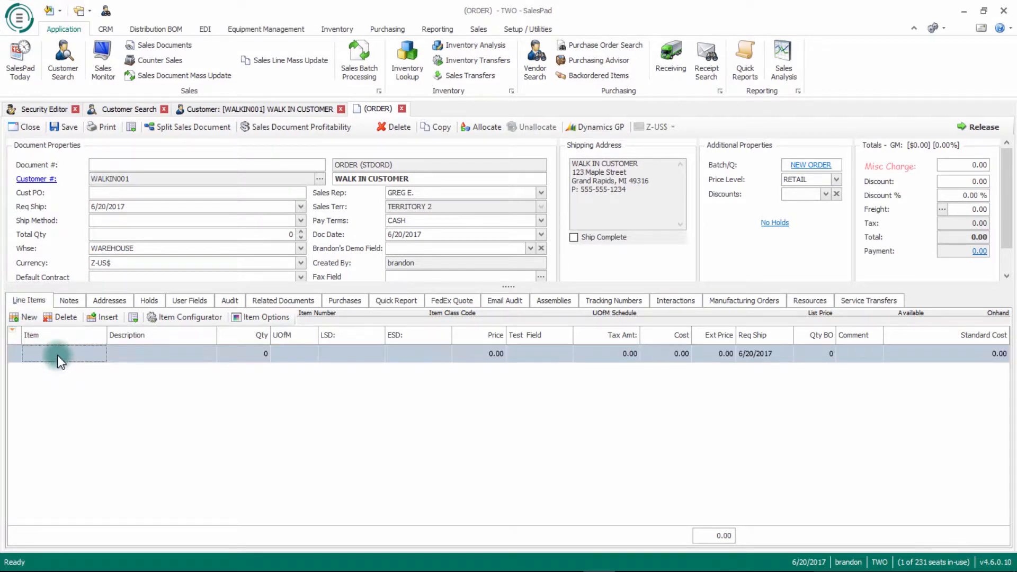
type("M1500")
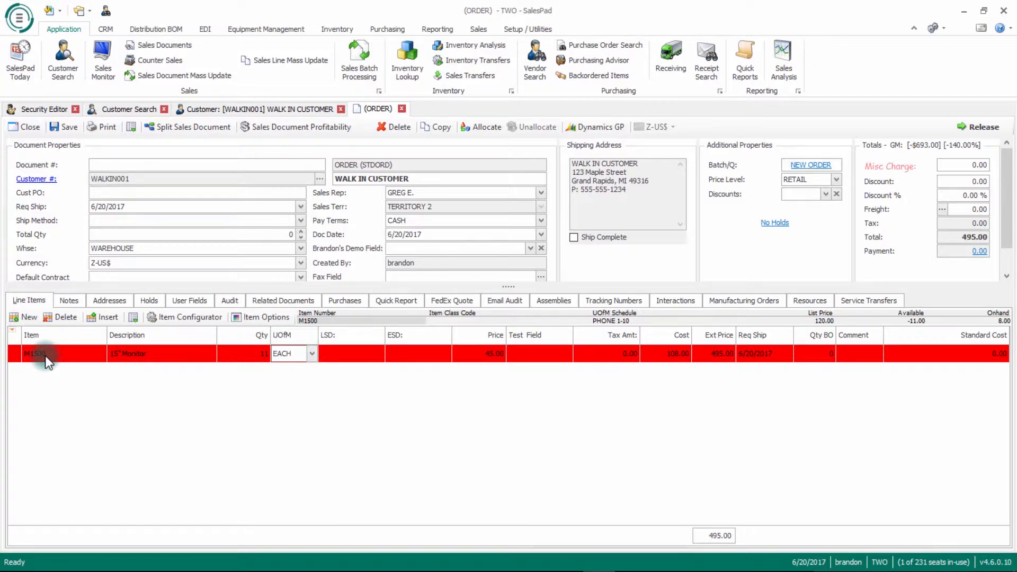
mouse_move(499, 360)
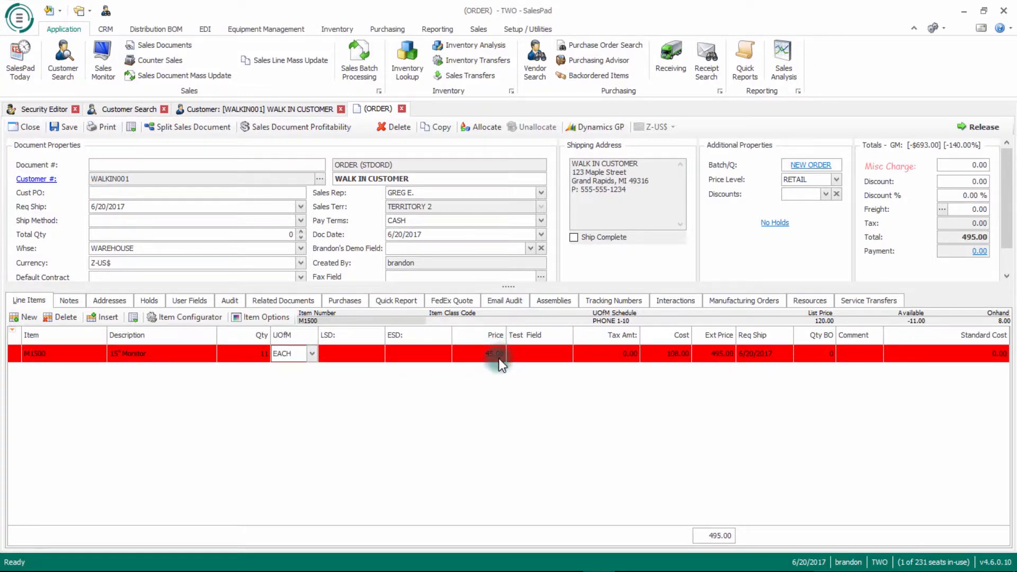
mouse_move(499, 369)
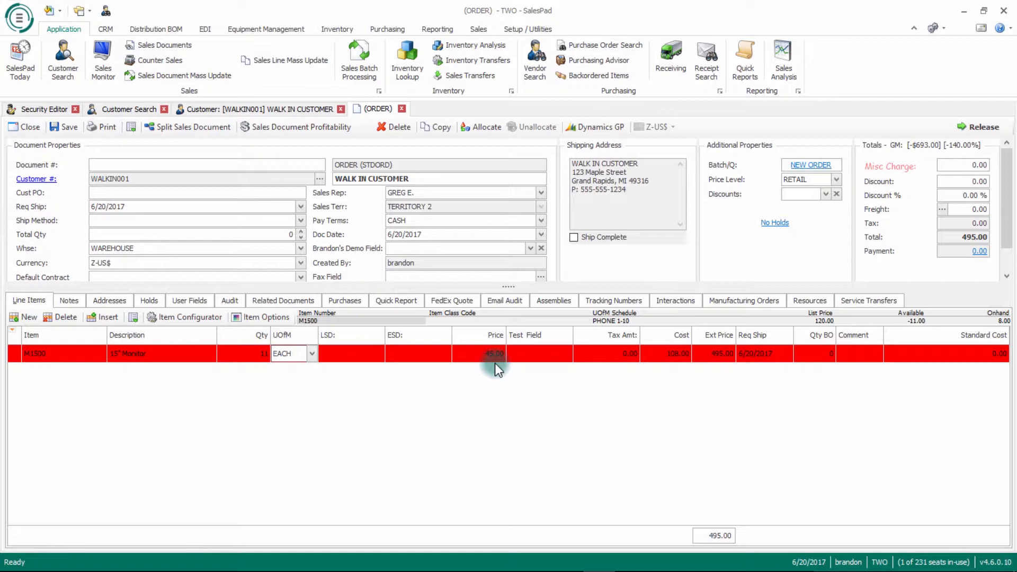
mouse_move(271, 122)
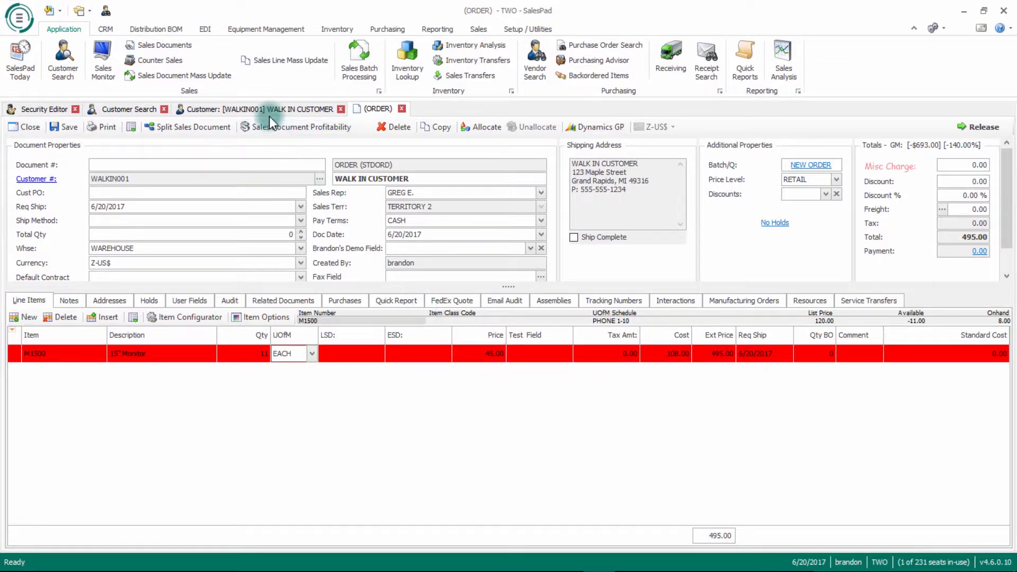
mouse_move(266, 109)
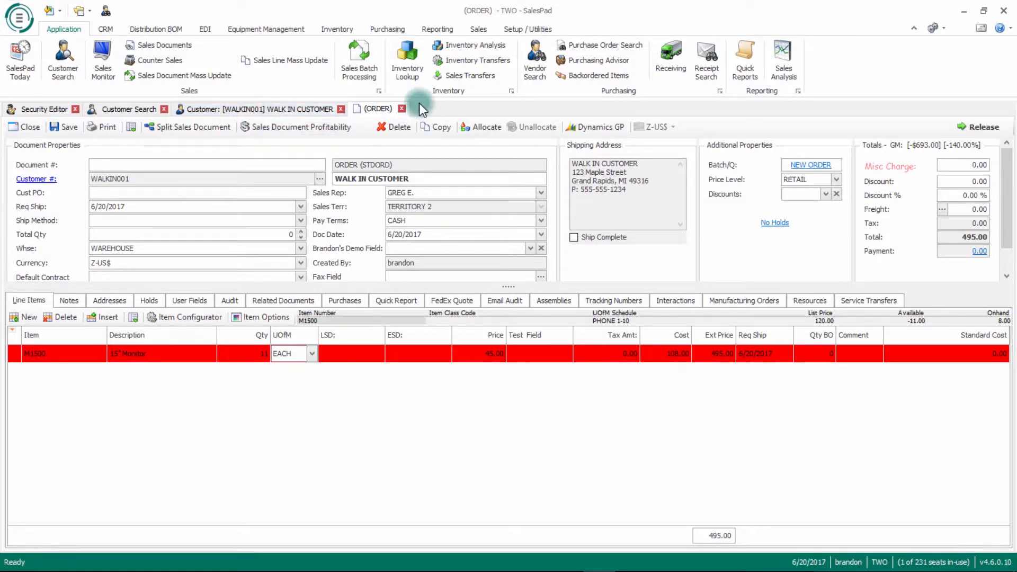
left_click(479, 28)
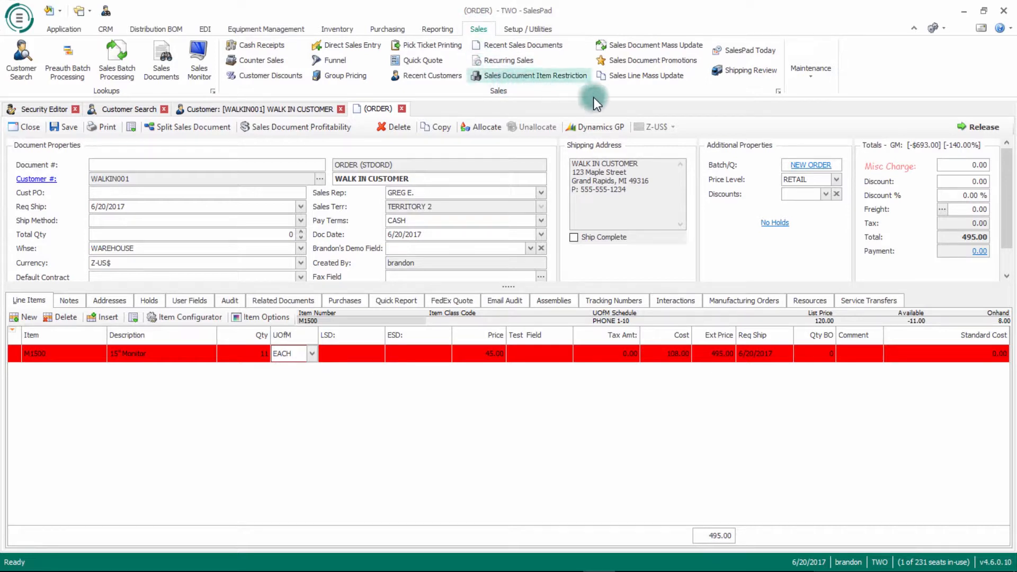
Open Special Pricing Maintenance from the Sales ribbon's Maintenance group.
left_click(810, 65)
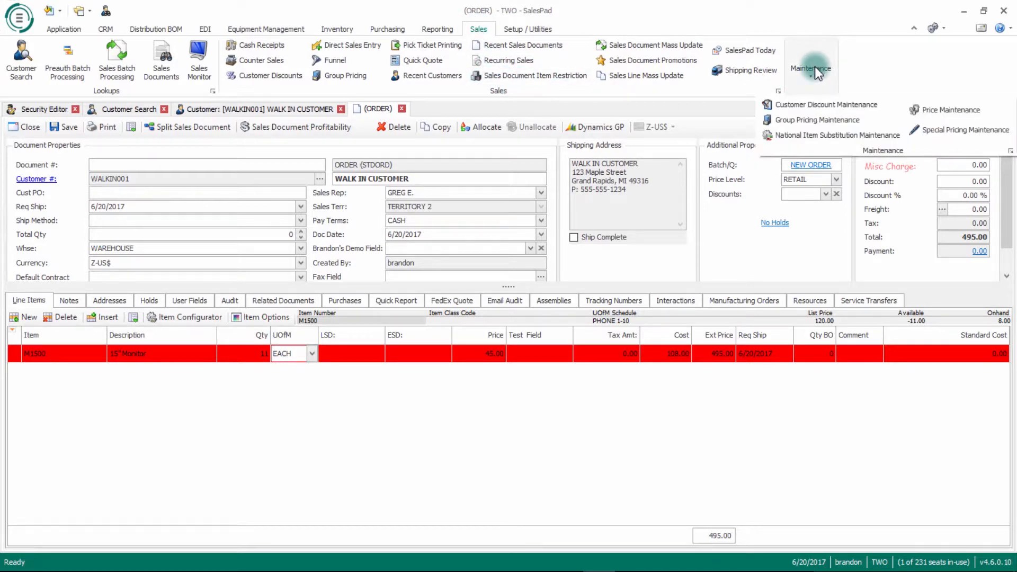
mouse_move(817, 119)
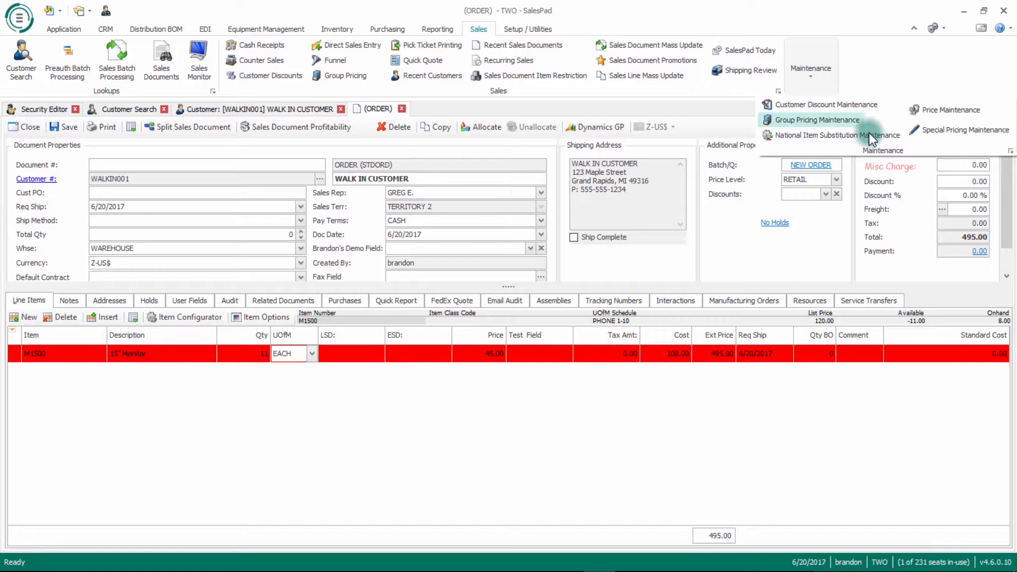
mouse_move(964, 130)
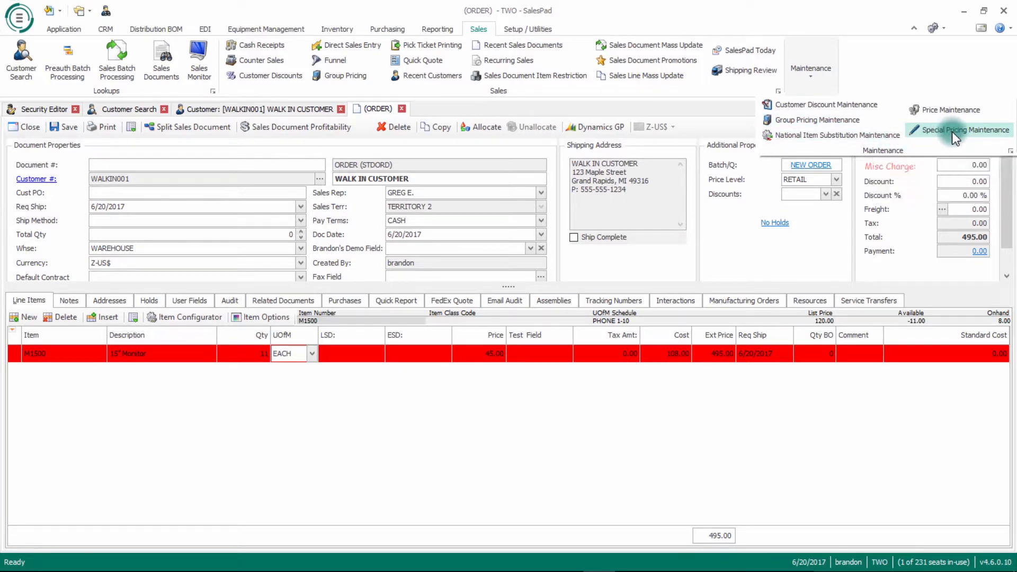
left_click(960, 129)
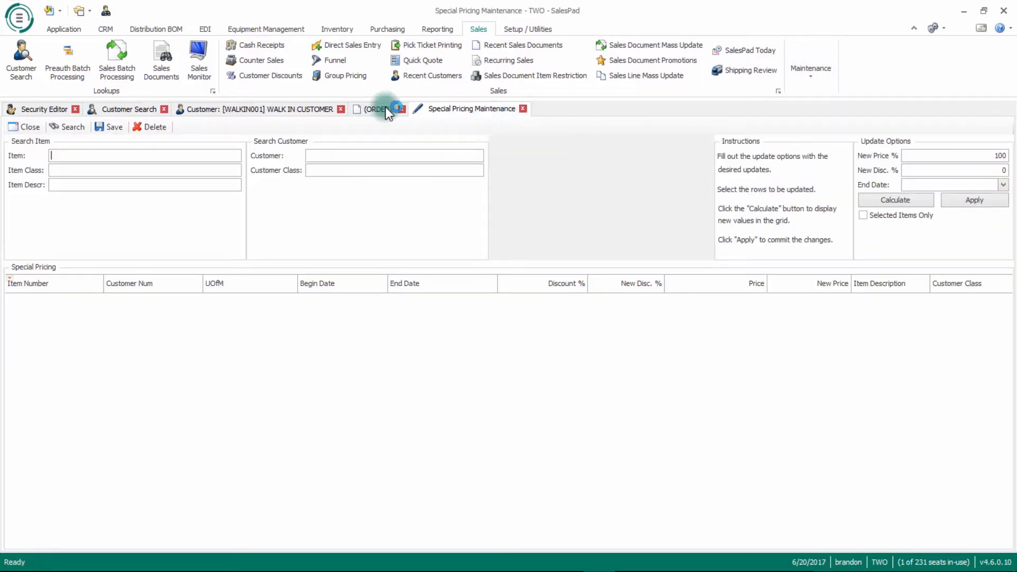
Run and confirm an unfiltered special price search, listing all eight pricing rows.
left_click(73, 126)
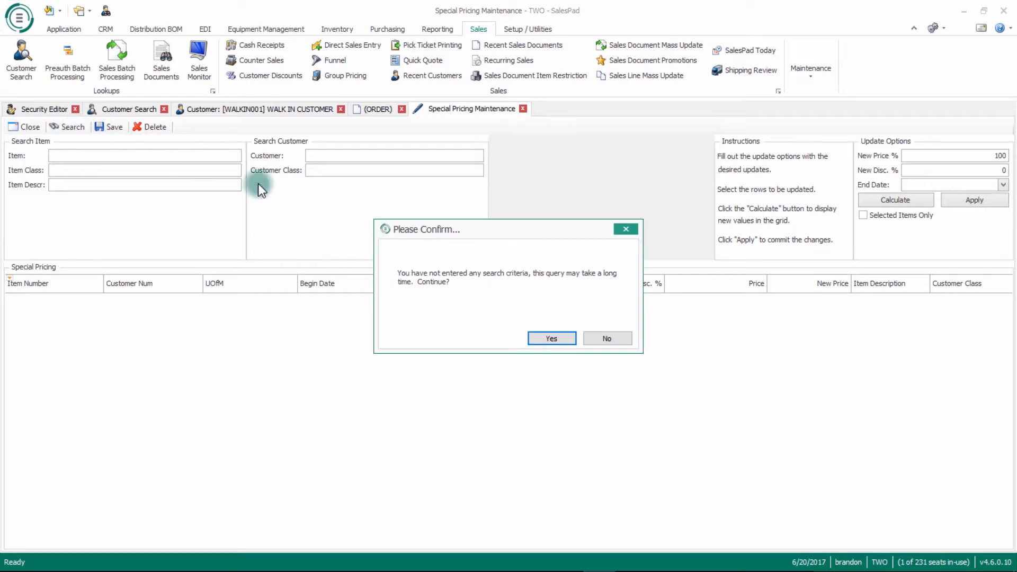
left_click(550, 338)
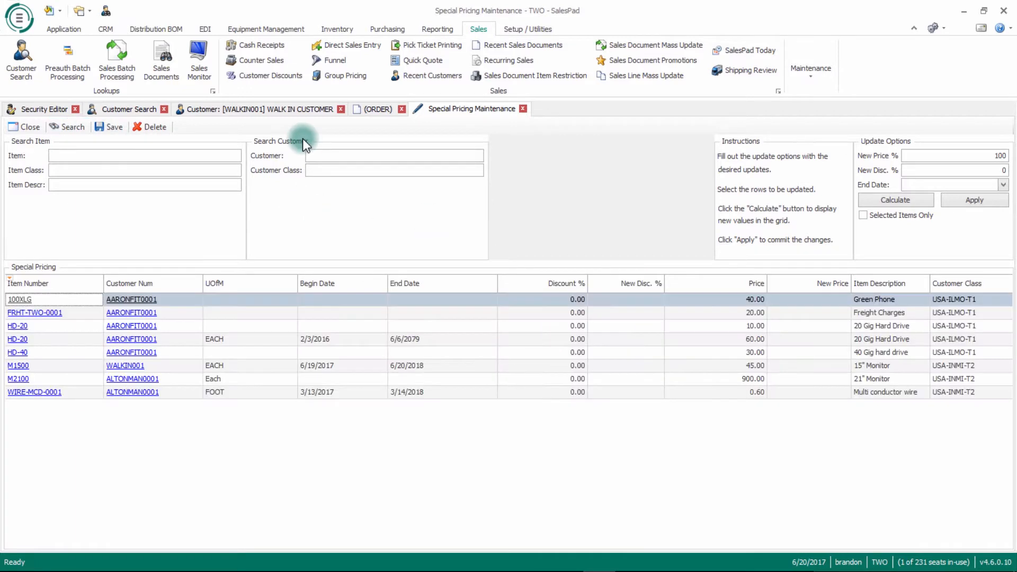
mouse_move(343, 199)
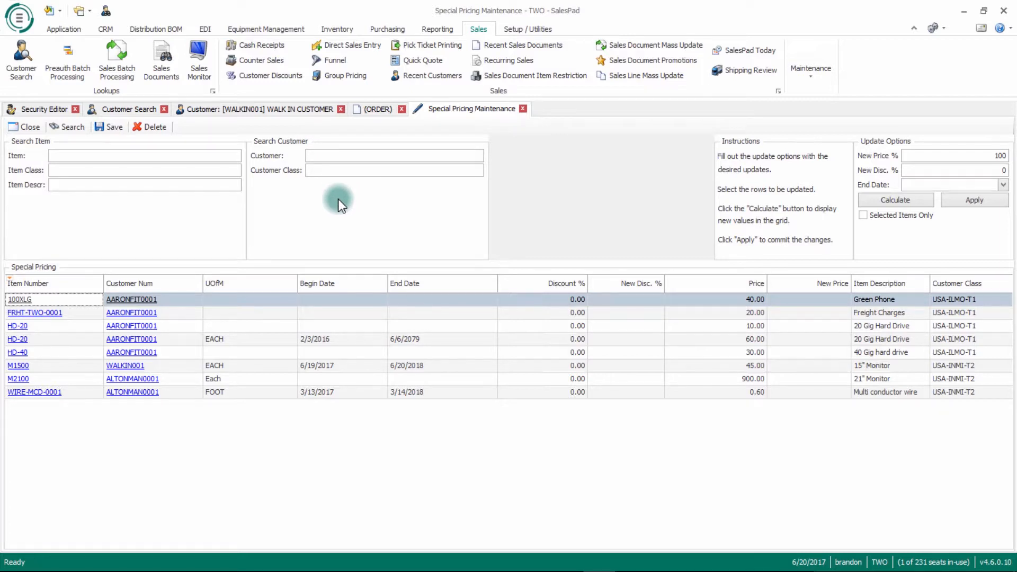
mouse_move(486, 268)
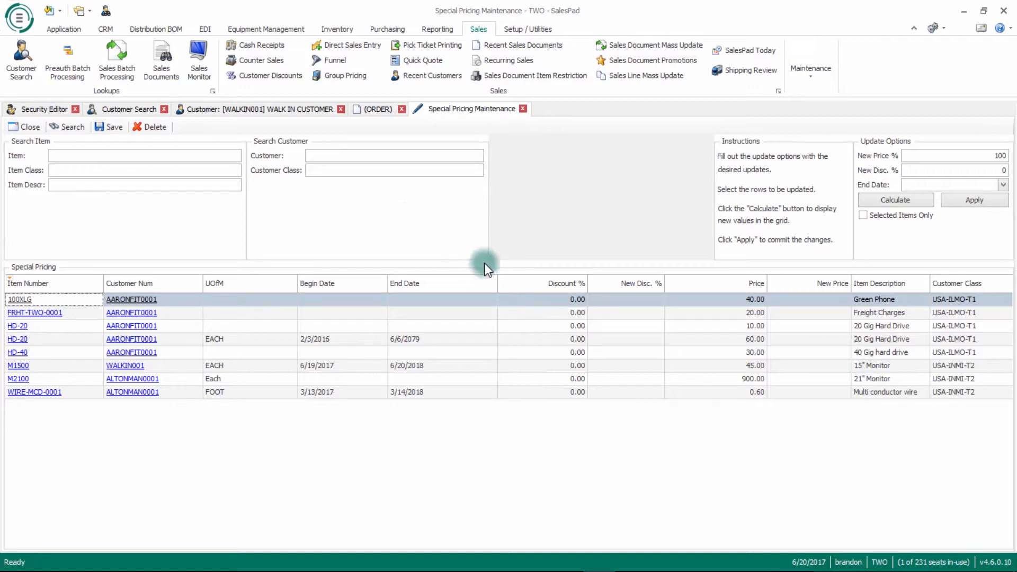
mouse_move(132, 312)
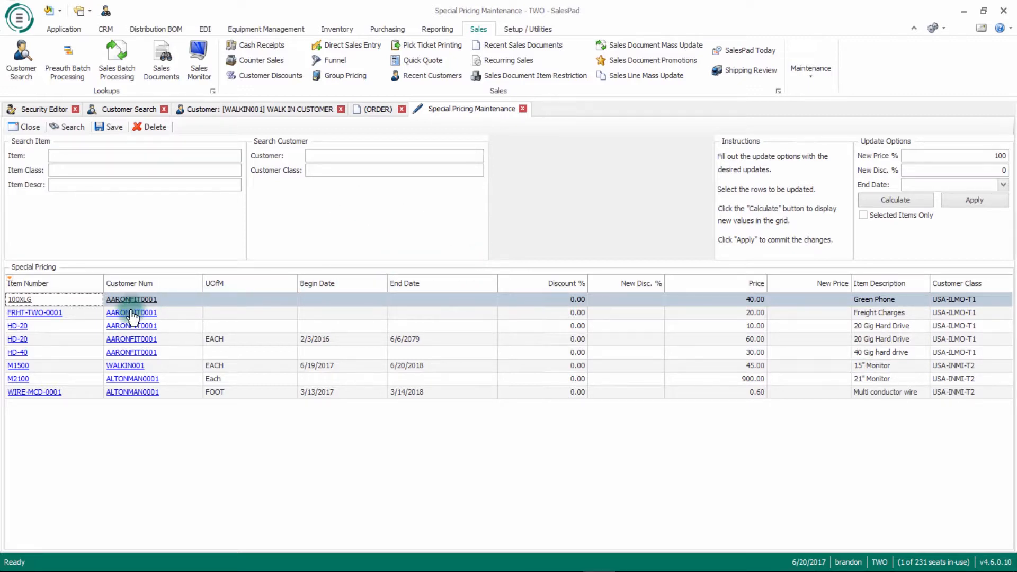
mouse_move(923, 182)
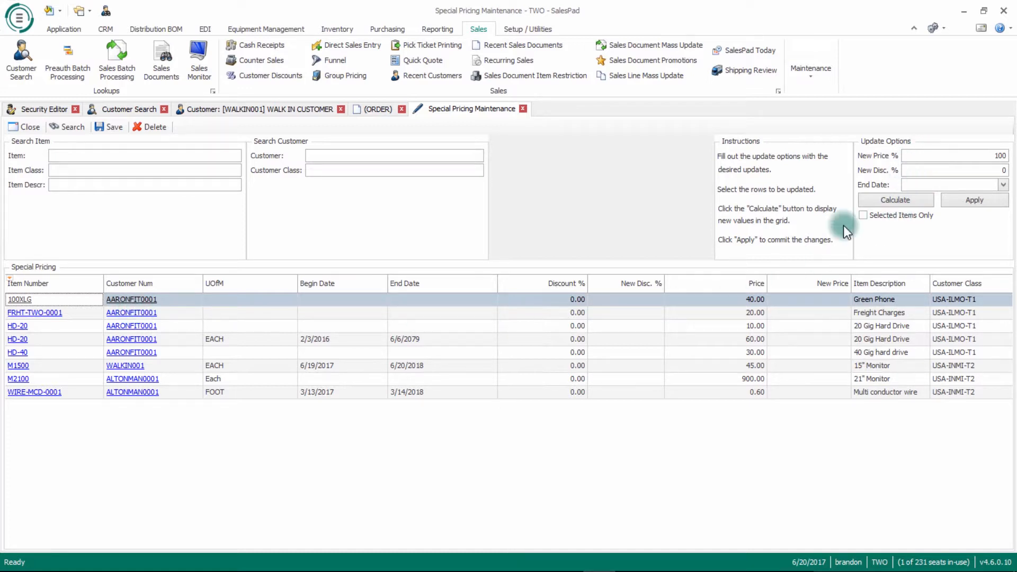
mouse_move(700, 399)
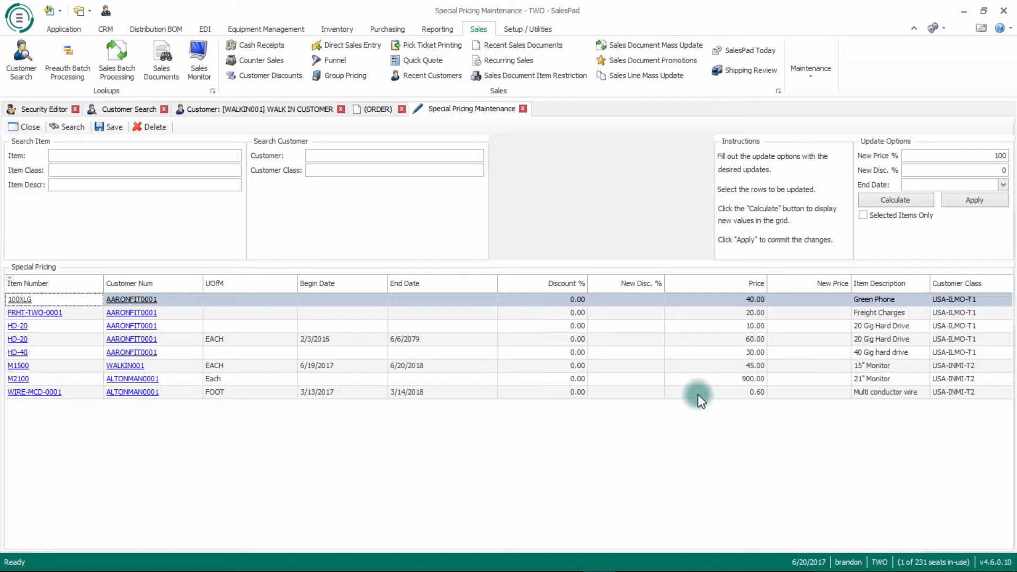
Set New Price % to 105 on all eight rows, calculate, and apply, making M1500 47.25.
left_click(714, 392)
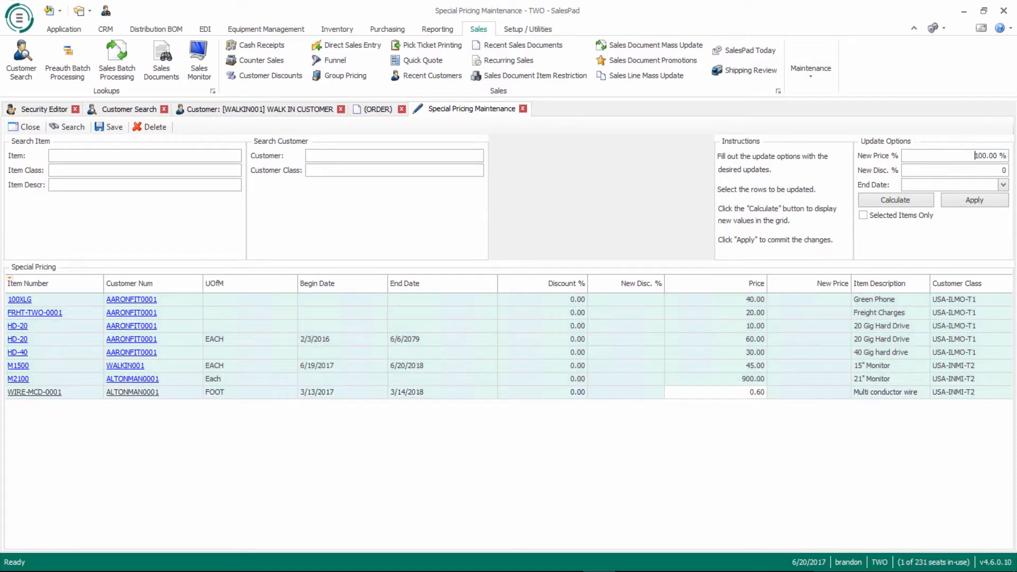
triple_click(960, 155)
type("105")
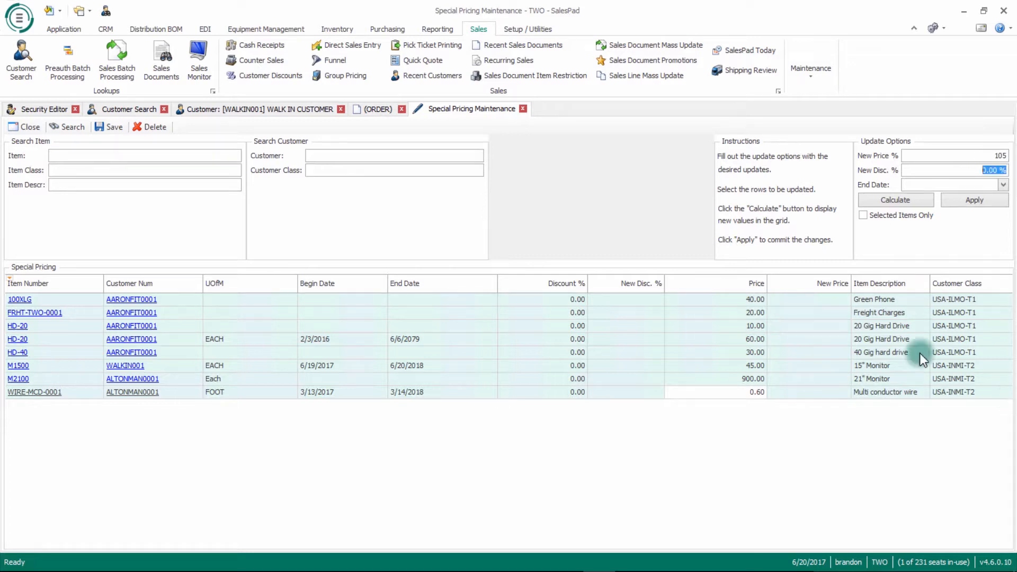
left_click(895, 199)
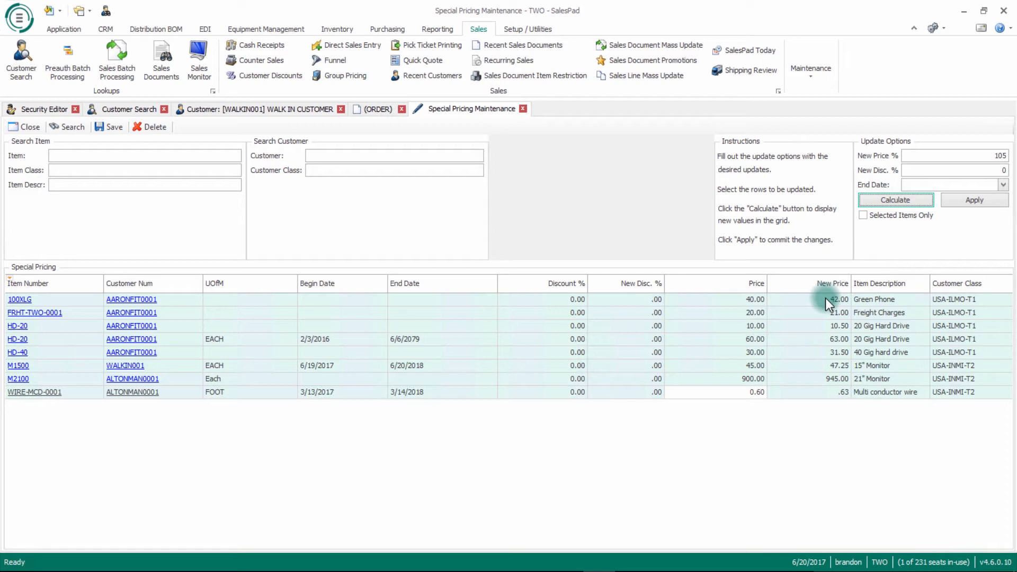
mouse_move(834, 318)
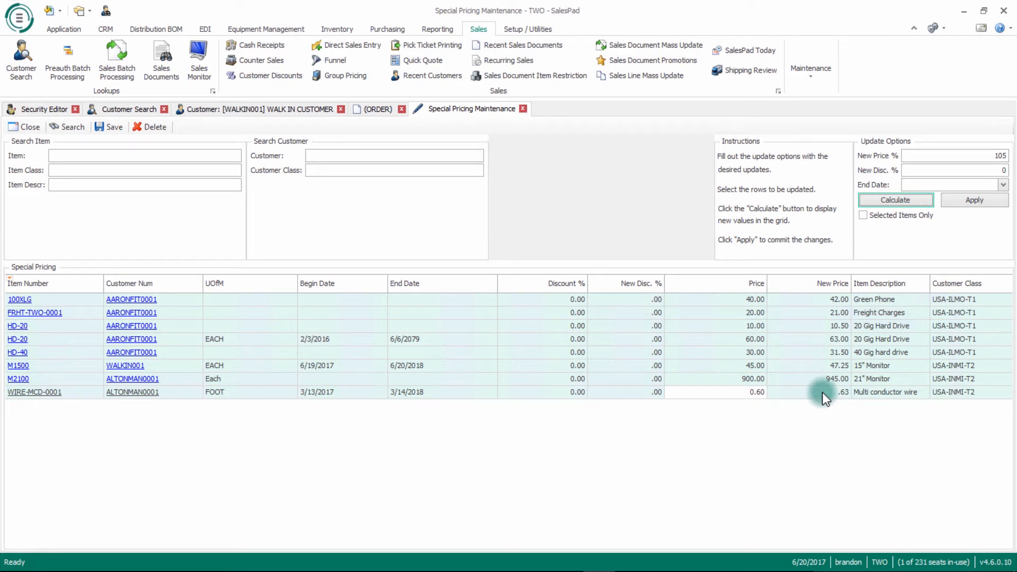
left_click(973, 200)
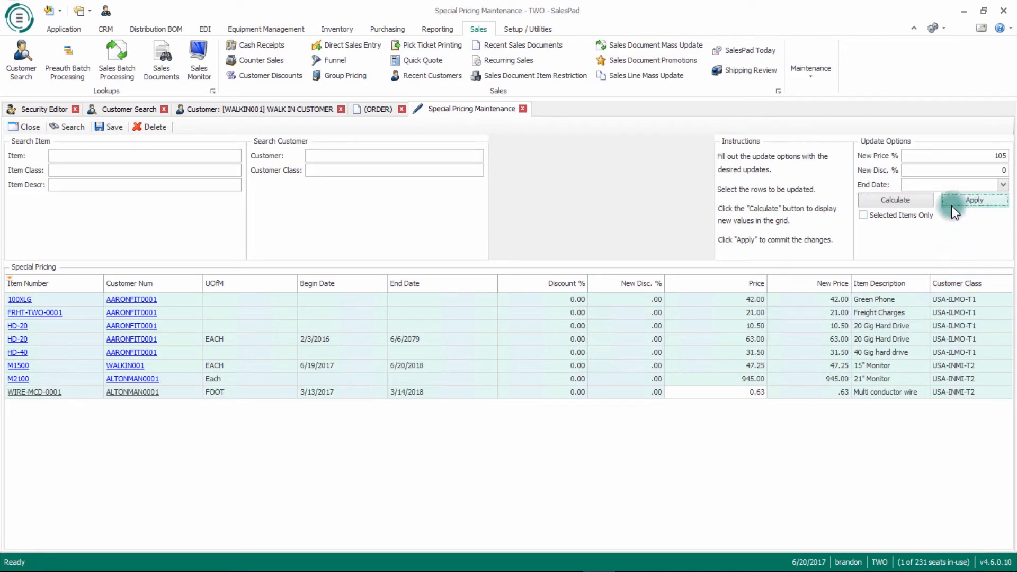
mouse_move(700, 324)
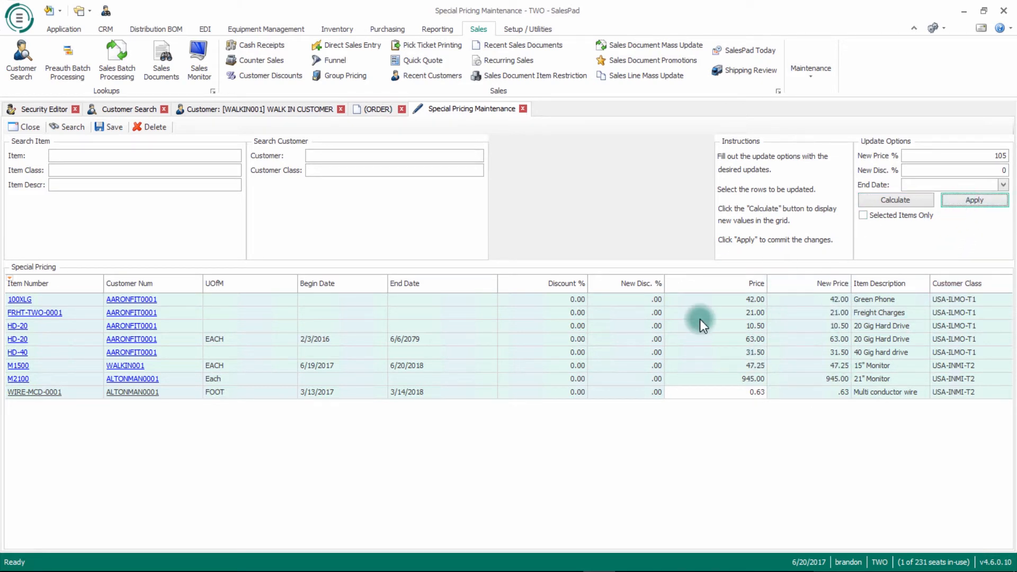
mouse_move(723, 355)
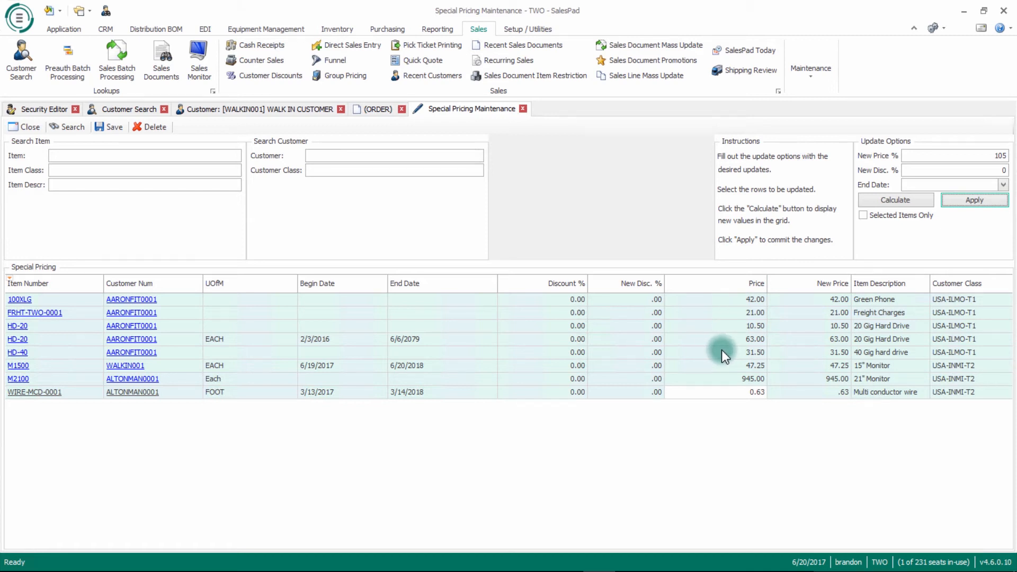
mouse_move(940, 170)
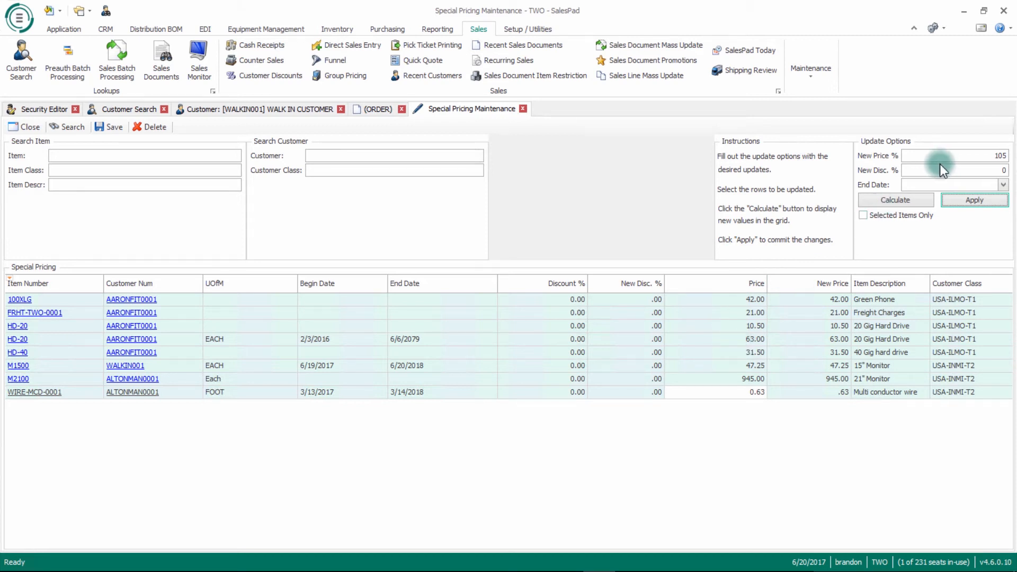